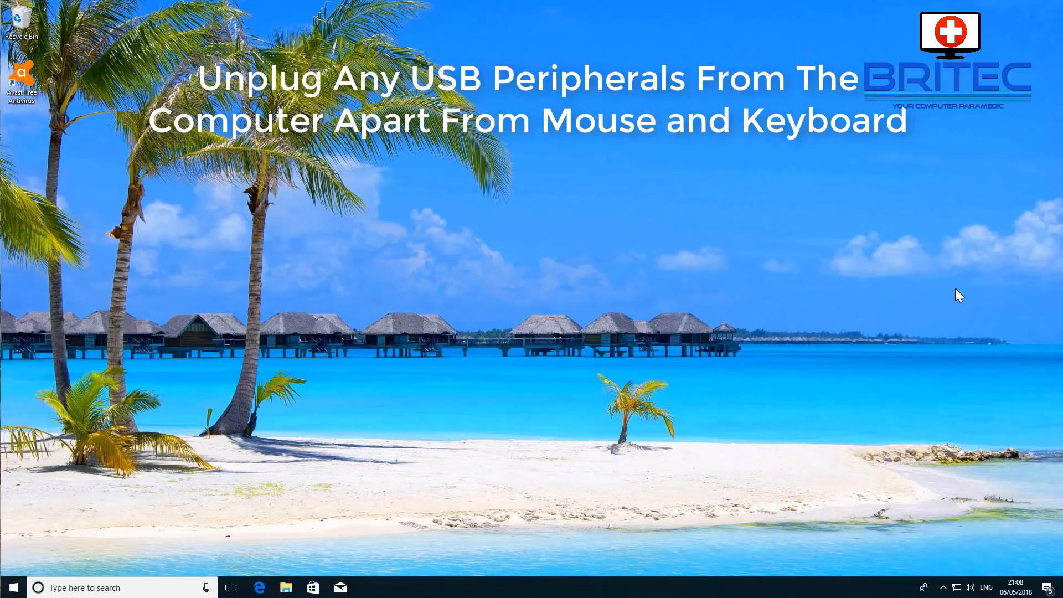
mouse_move(789, 4)
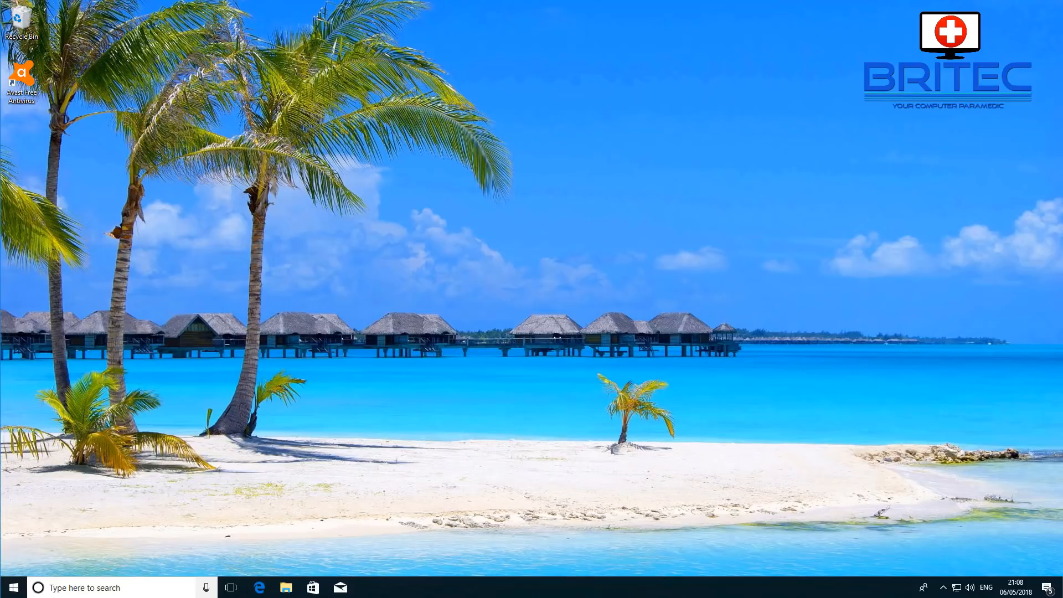
- Search 'msconfig' from the taskbar so System Configuration shows as the best match
left_click(115, 587)
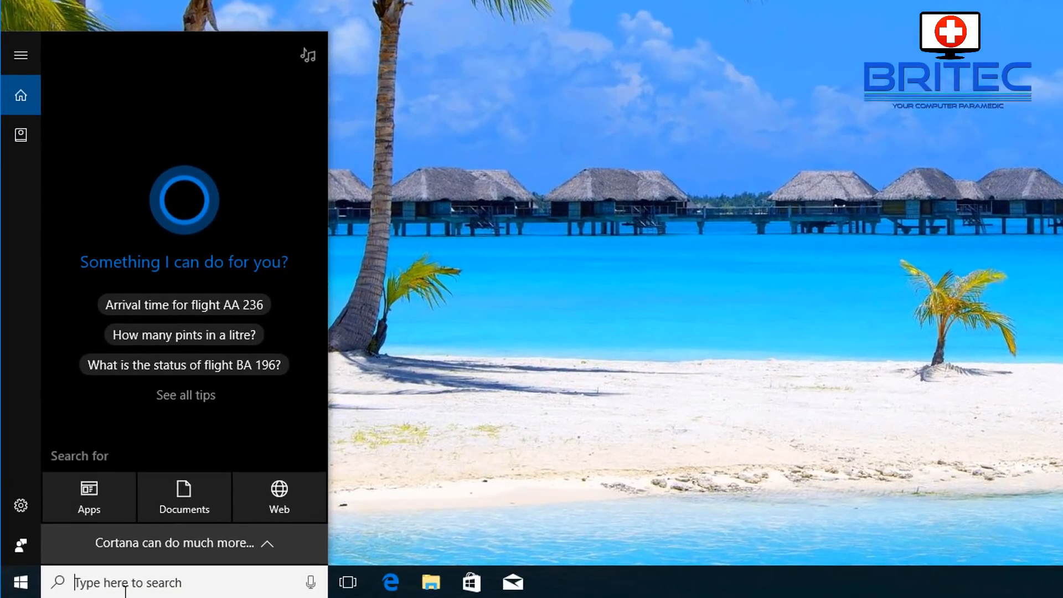
type("msconfi")
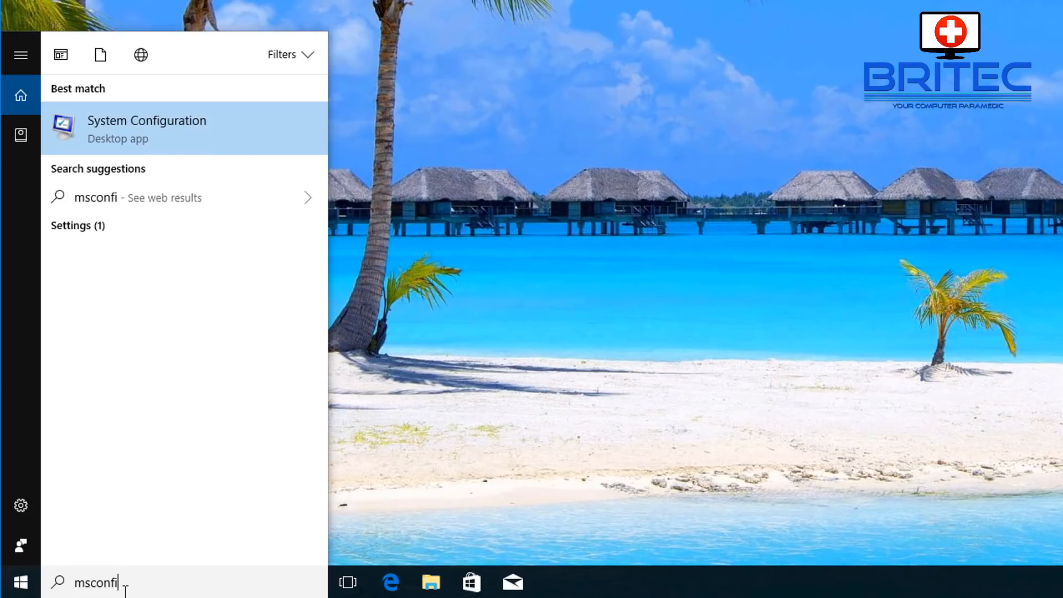
type("g")
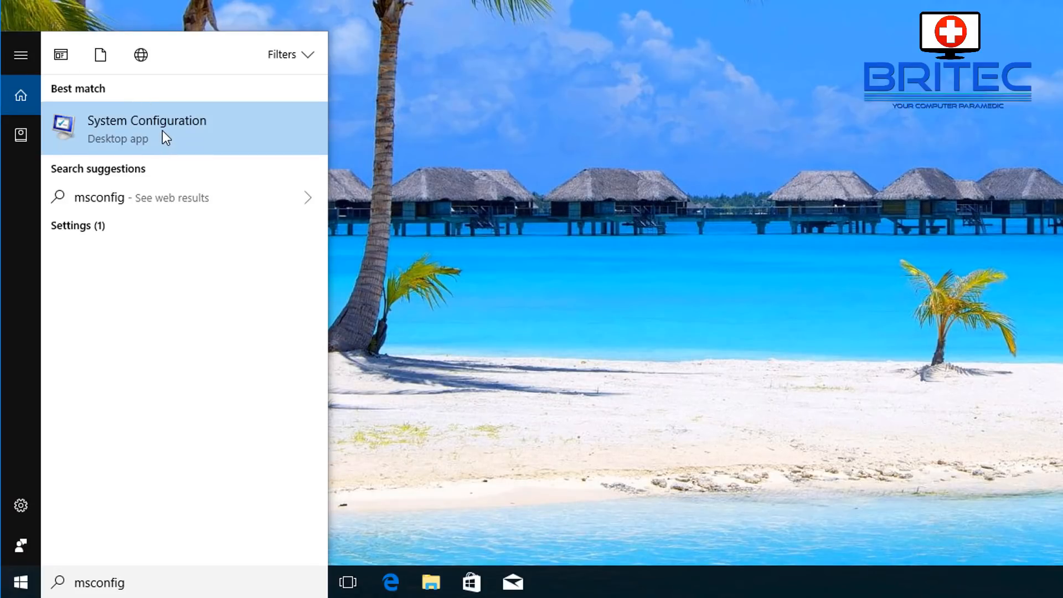
- Launch System Configuration, choose Selective startup without loading startup items, and show Services
left_click(146, 128)
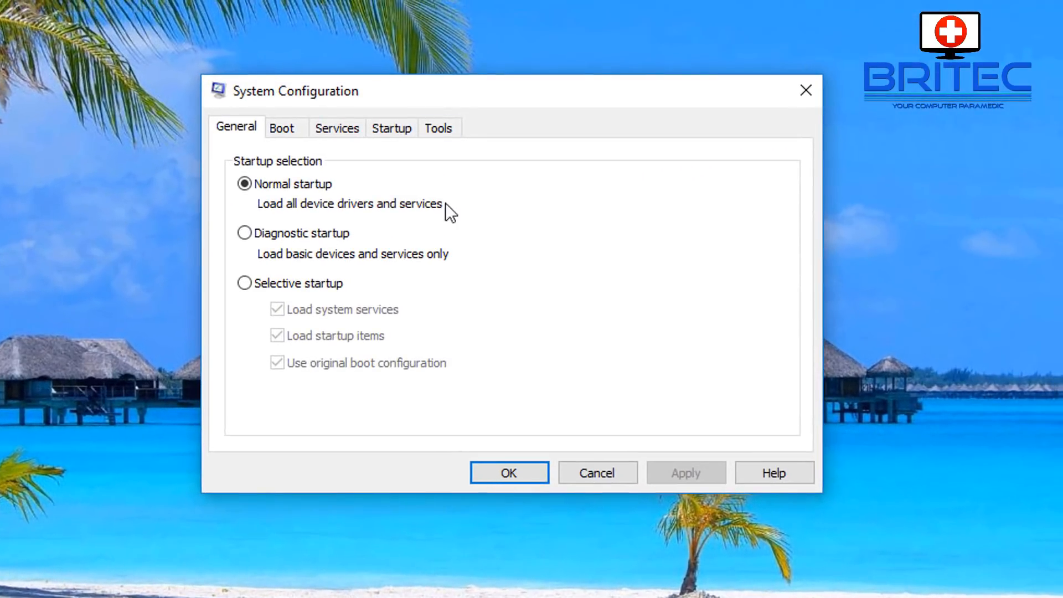
mouse_move(237, 141)
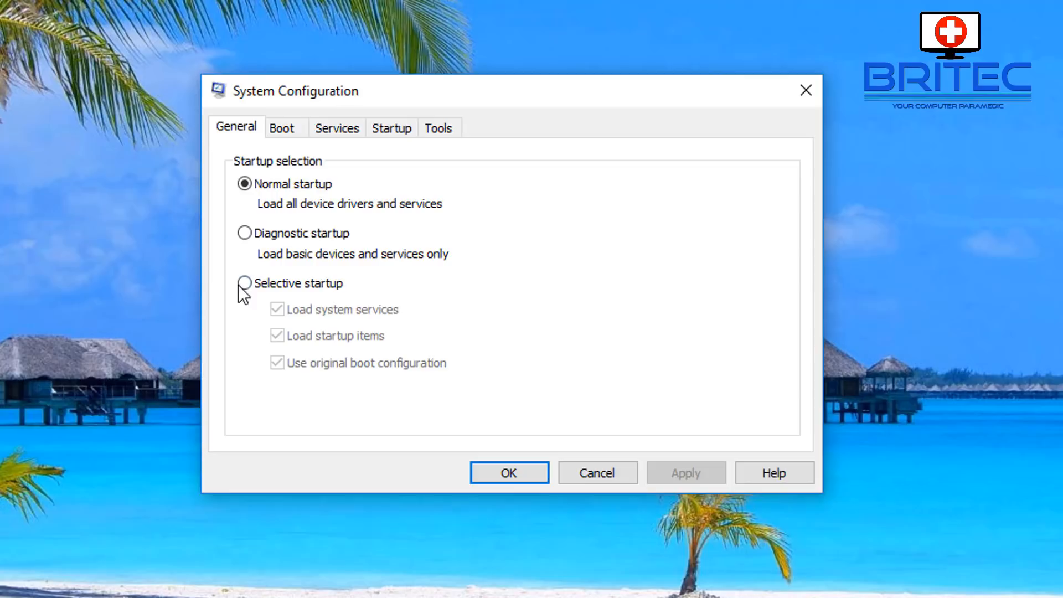
left_click(243, 283)
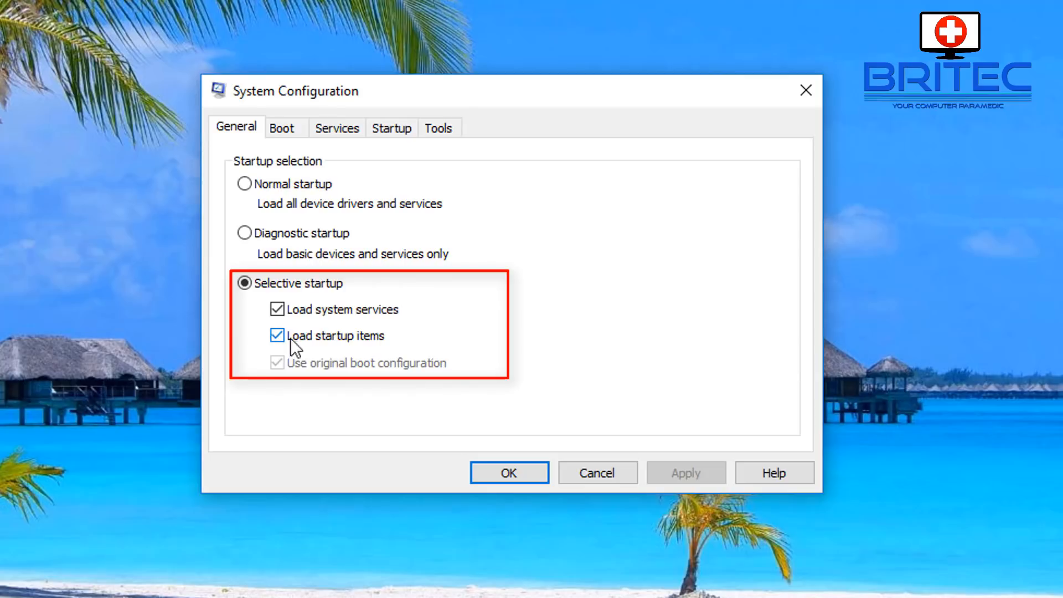
left_click(277, 335)
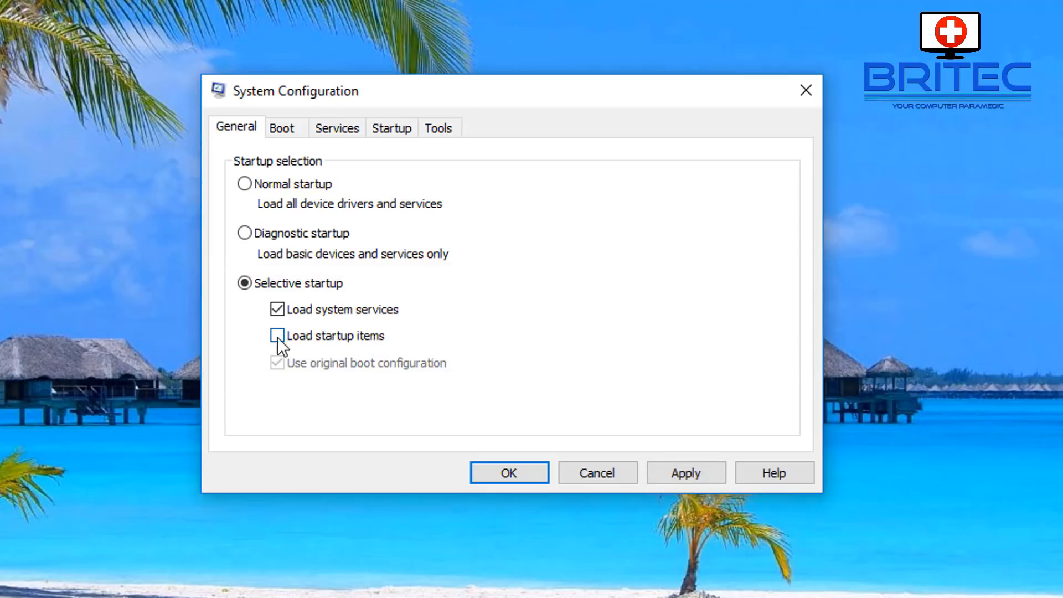
left_click(336, 127)
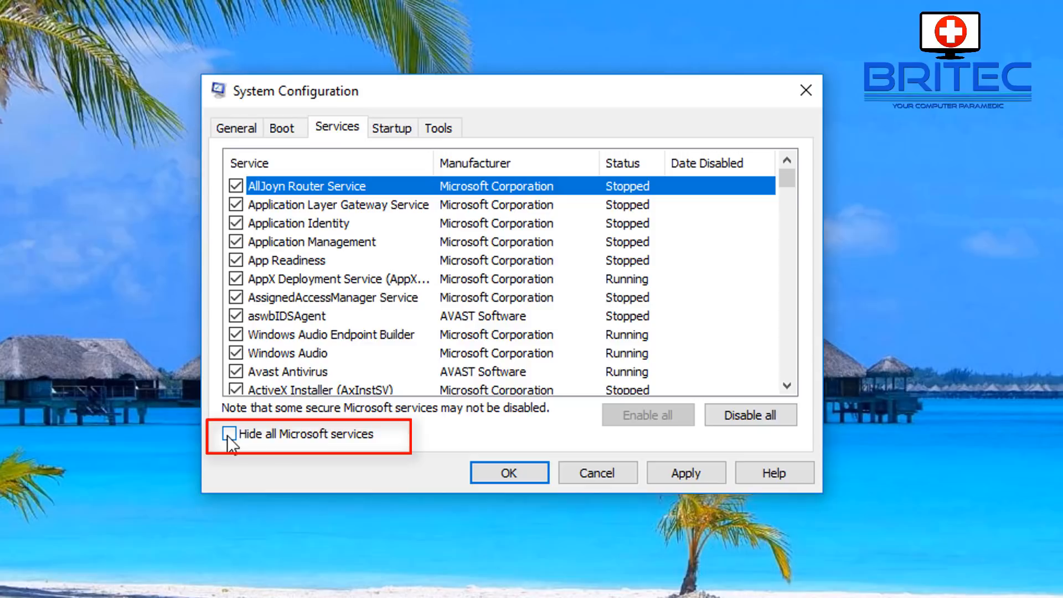
- Hide Microsoft services, disable all others, re-tick VirtualBox Guest Additions Service, move to Startup
left_click(235, 434)
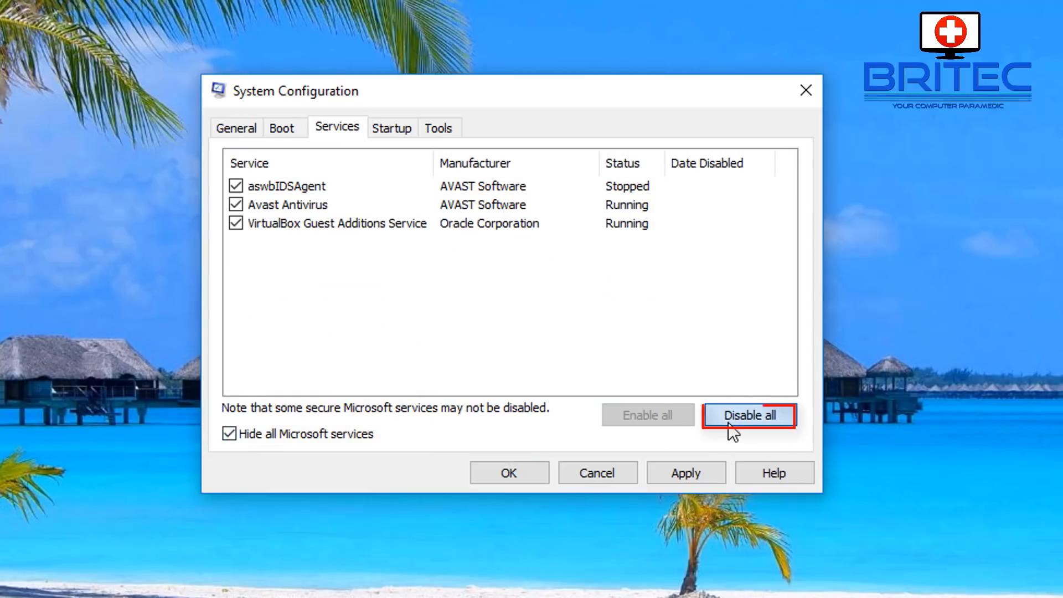
left_click(747, 416)
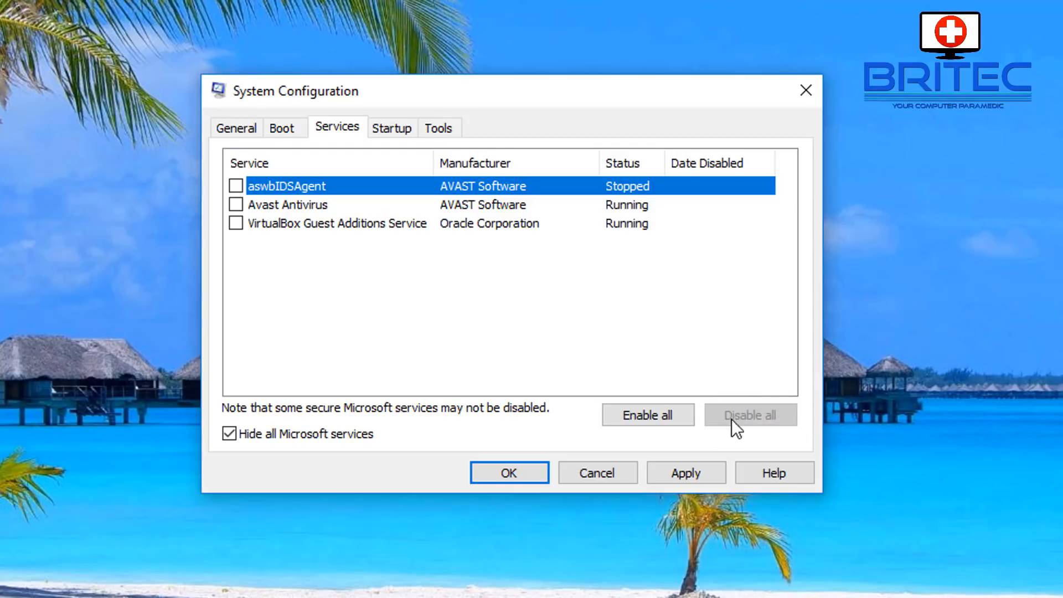
mouse_move(229, 433)
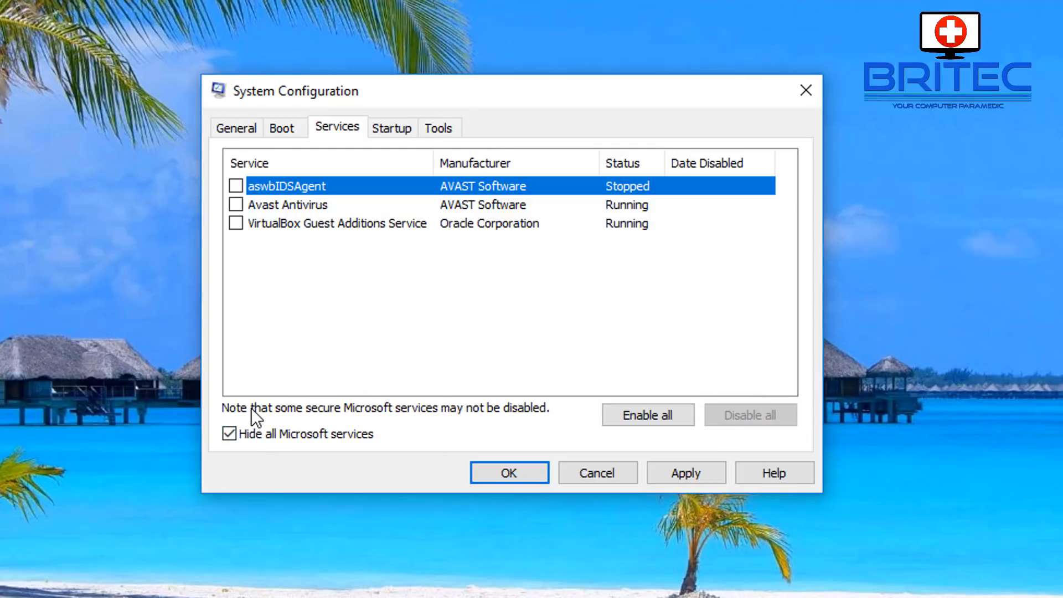
mouse_move(242, 237)
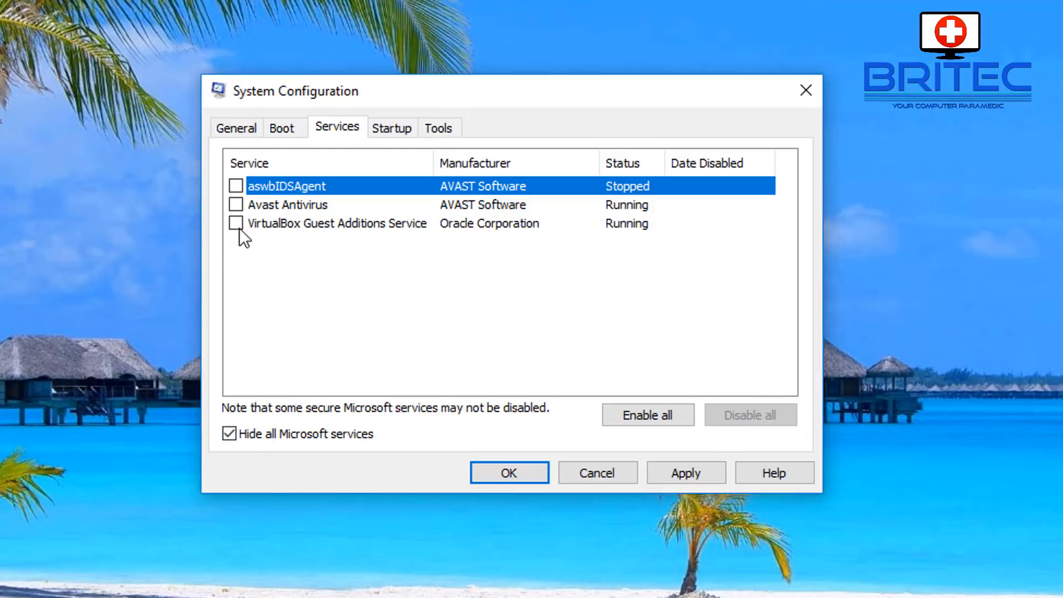
left_click(235, 223)
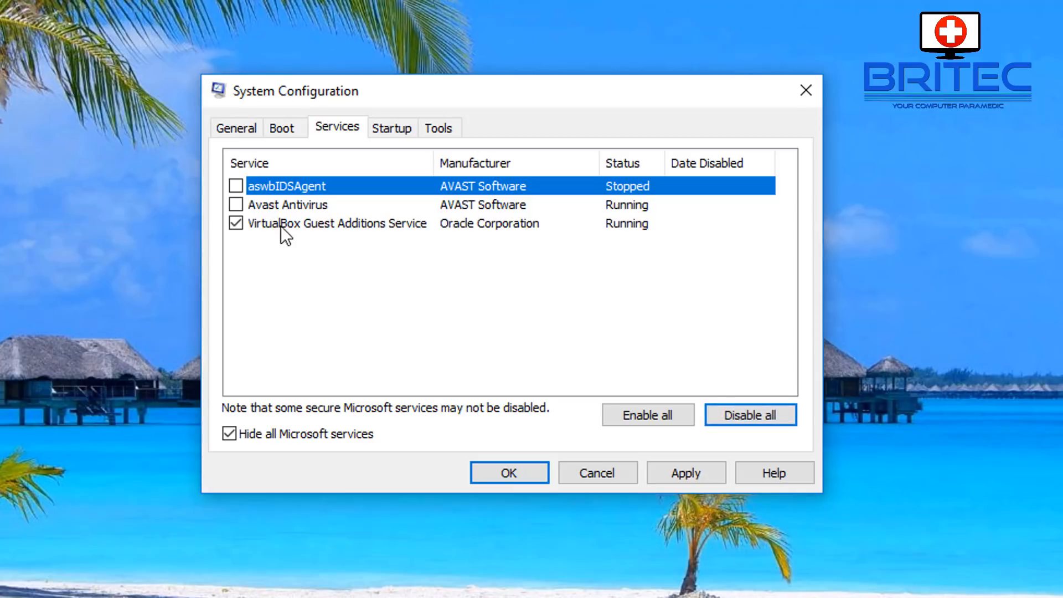
mouse_move(363, 234)
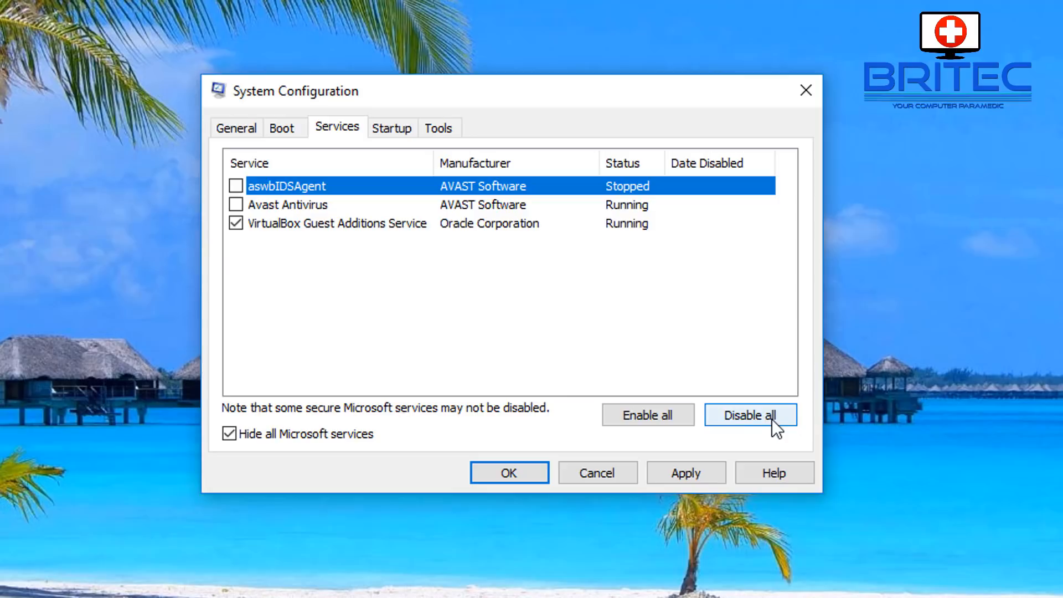
mouse_move(361, 150)
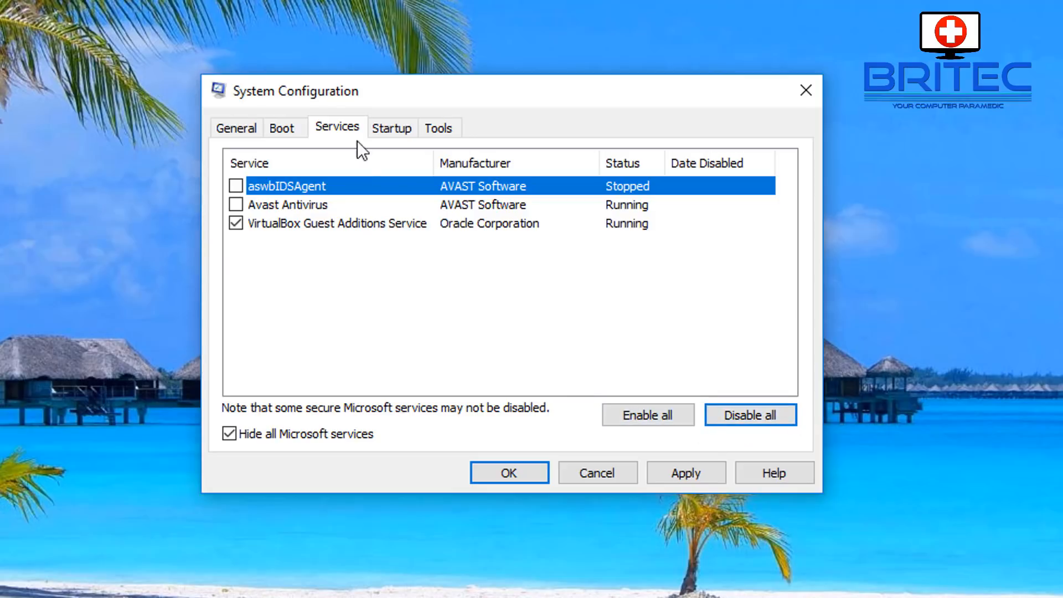
left_click(391, 128)
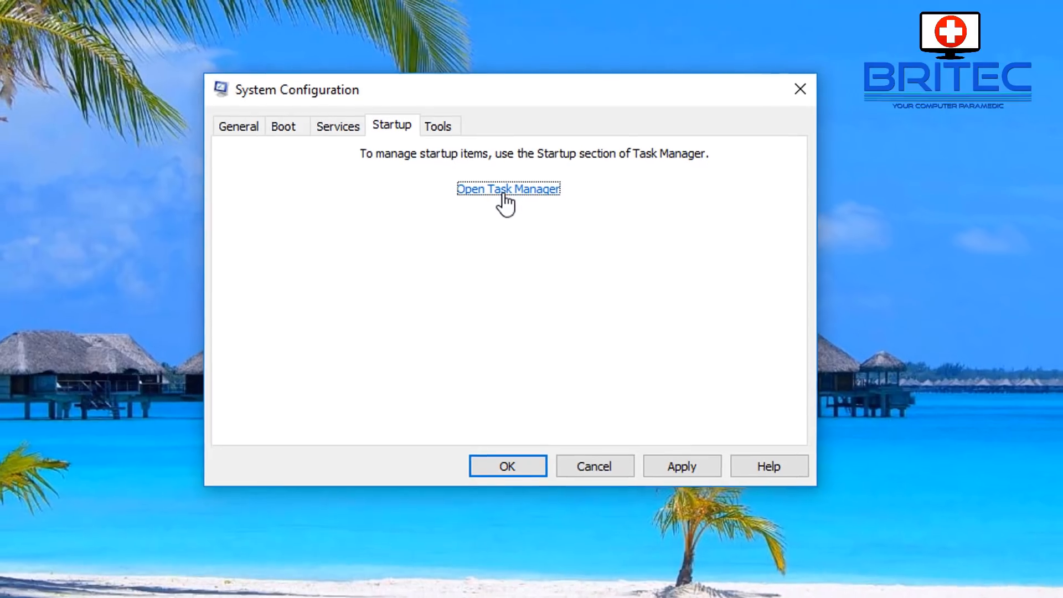
- In Task Manager Startup, disable AvLaunch, OneDrive and Windows Defender, keeping VirtualBox enabled
left_click(509, 188)
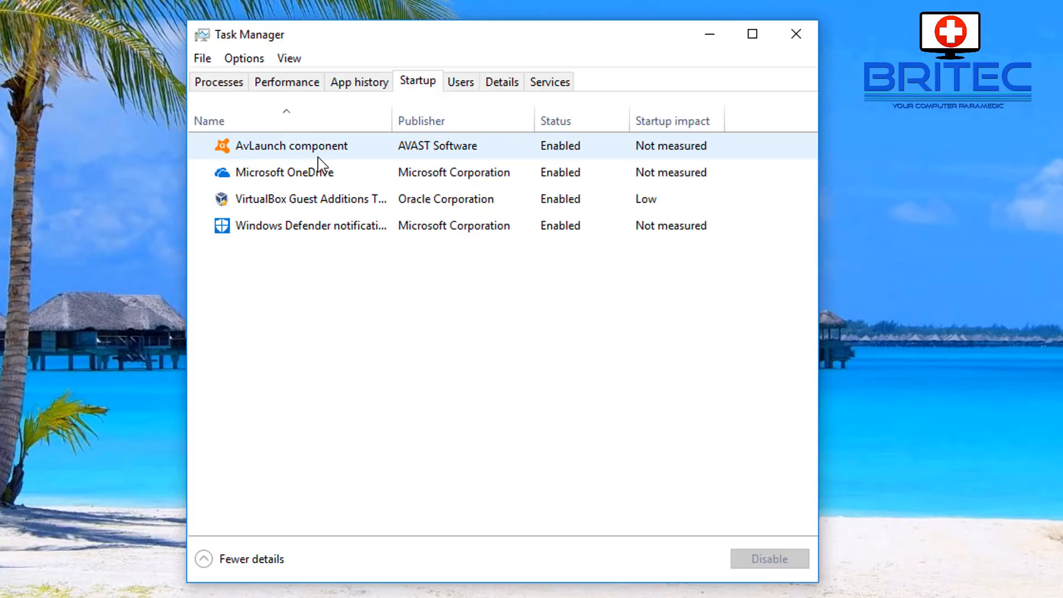
mouse_move(548, 156)
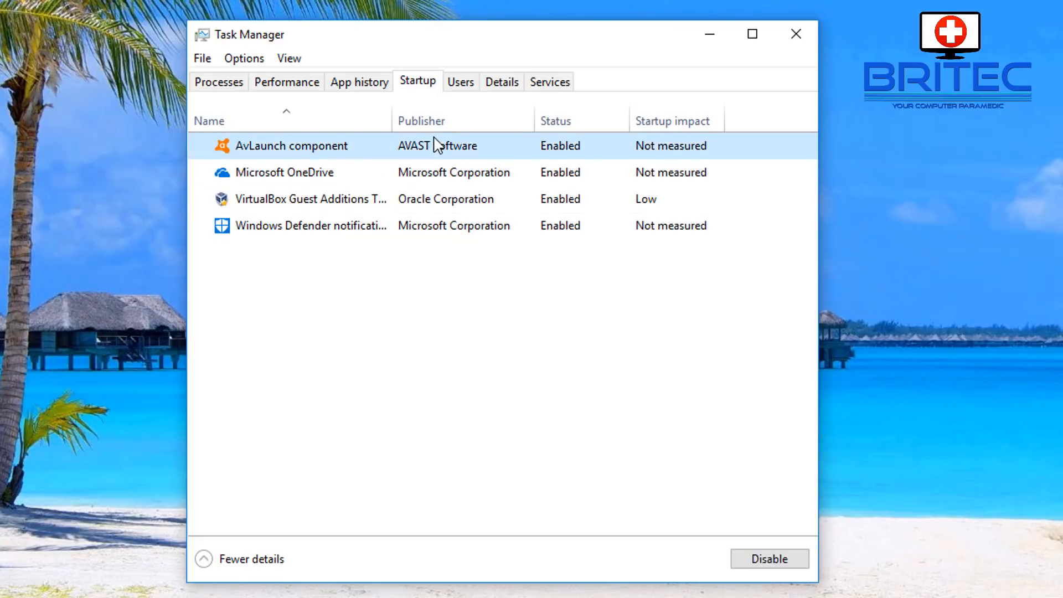
mouse_move(798, 558)
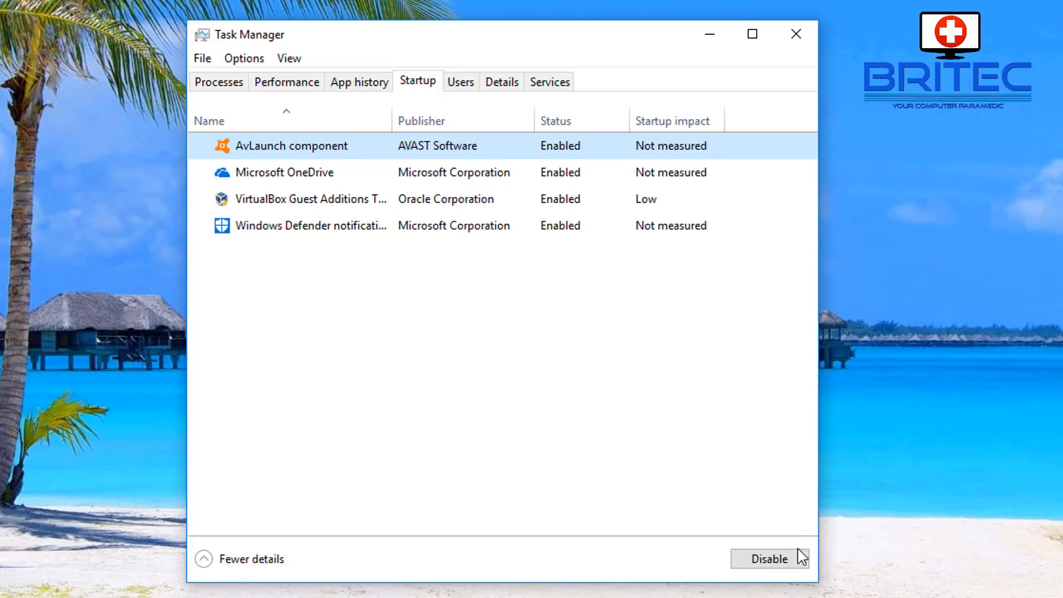
left_click(768, 559)
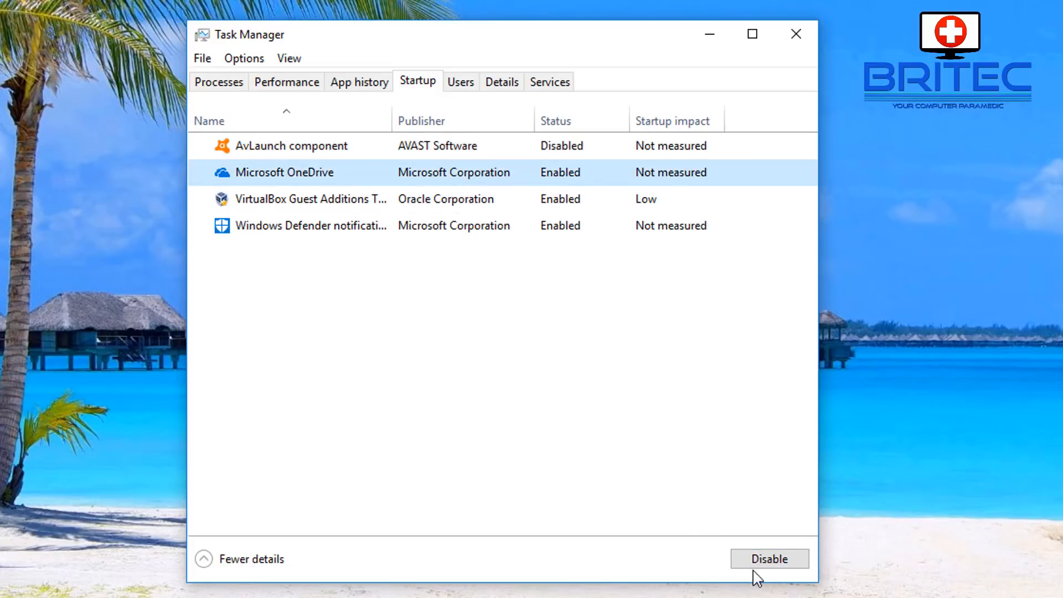
left_click(769, 558)
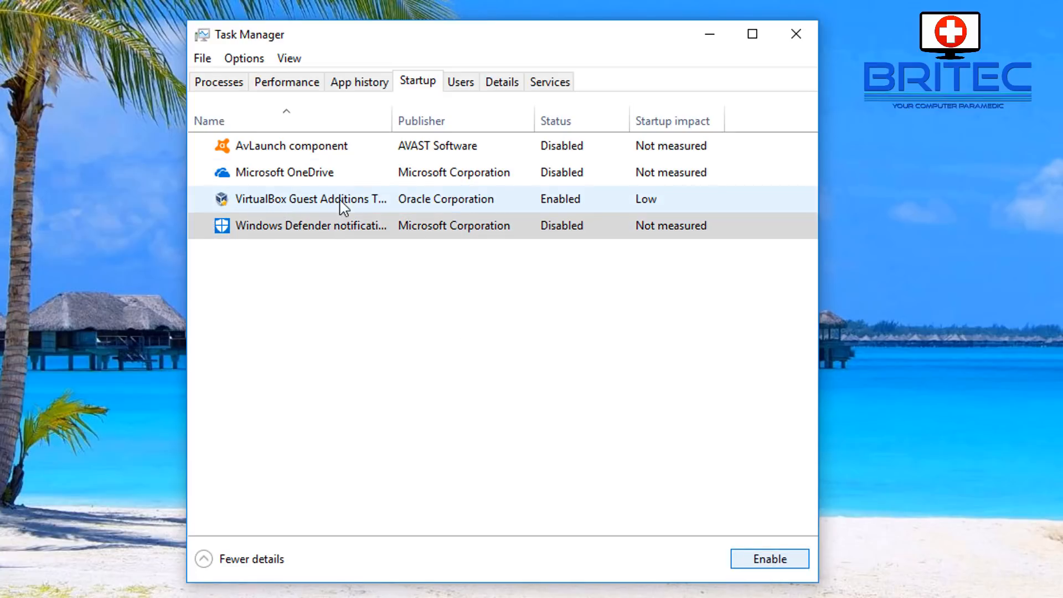
left_click(310, 198)
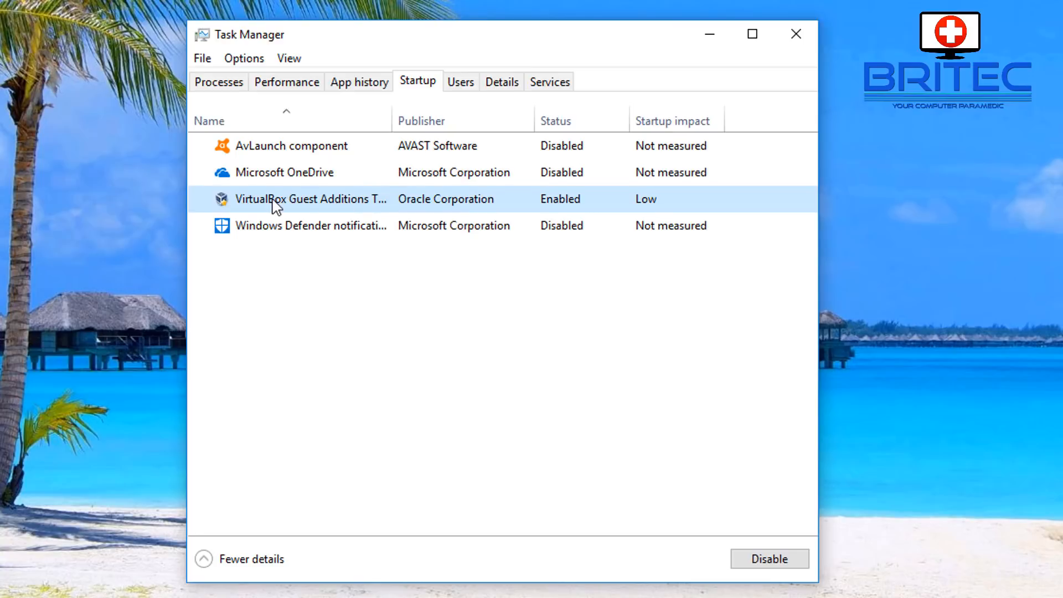
mouse_move(524, 210)
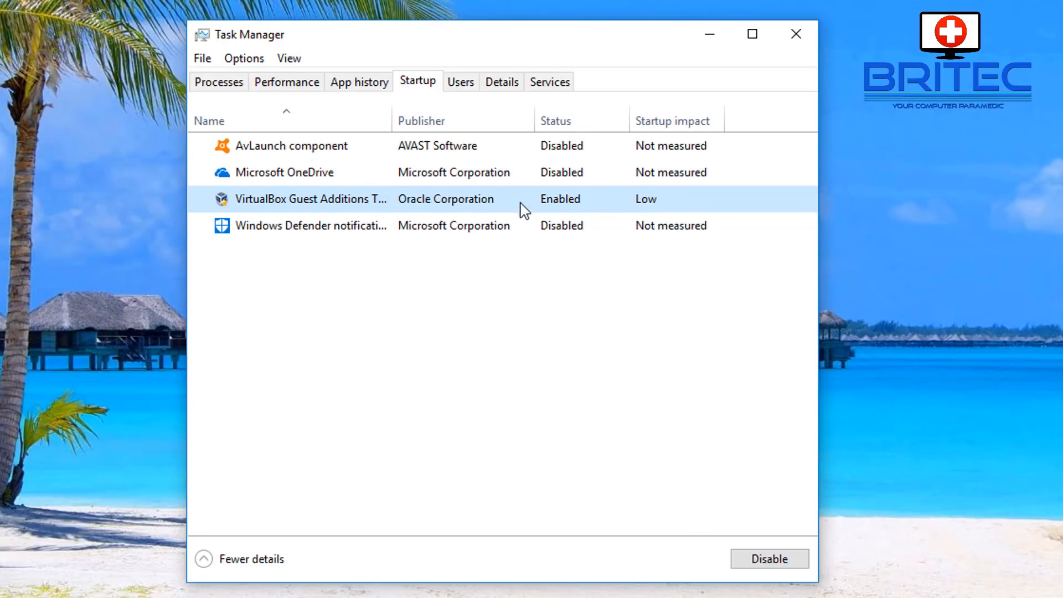
mouse_move(295, 211)
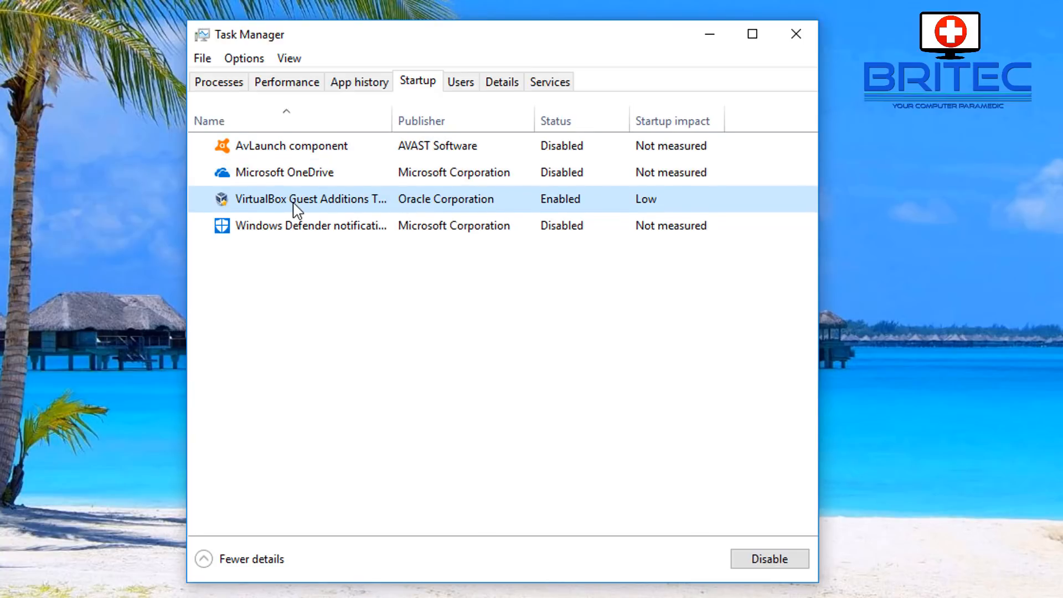
left_click(312, 225)
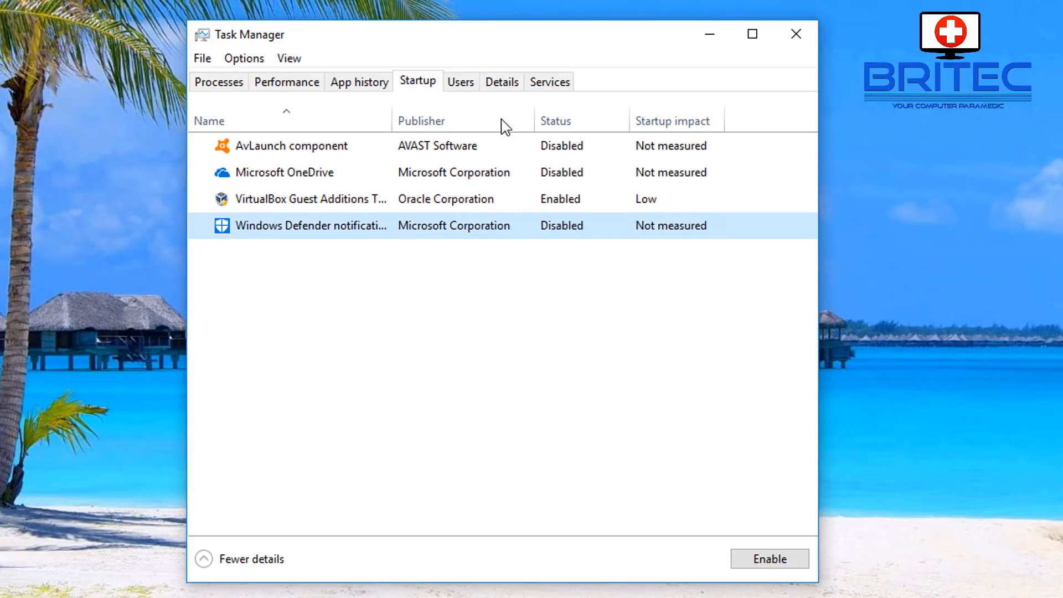
mouse_move(622, 467)
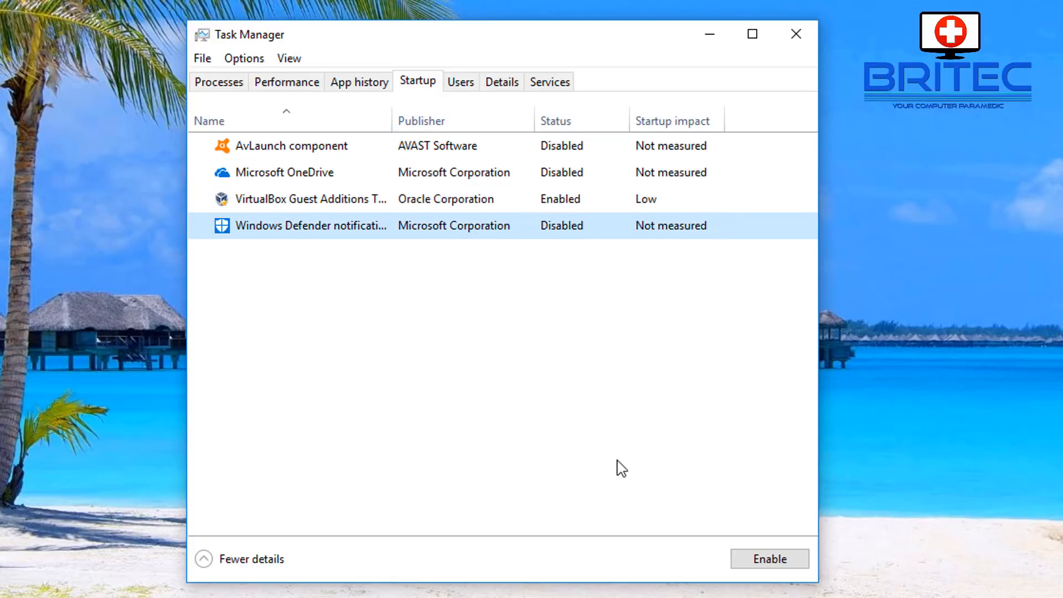
mouse_move(796, 59)
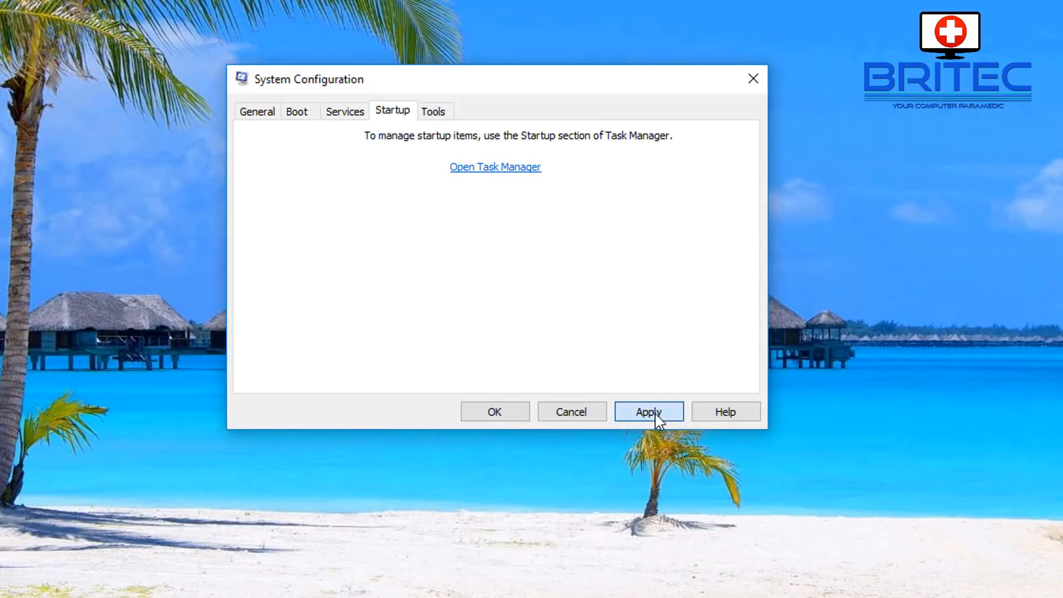
- Apply the System Configuration changes and restart the computer from the prompt
left_click(648, 412)
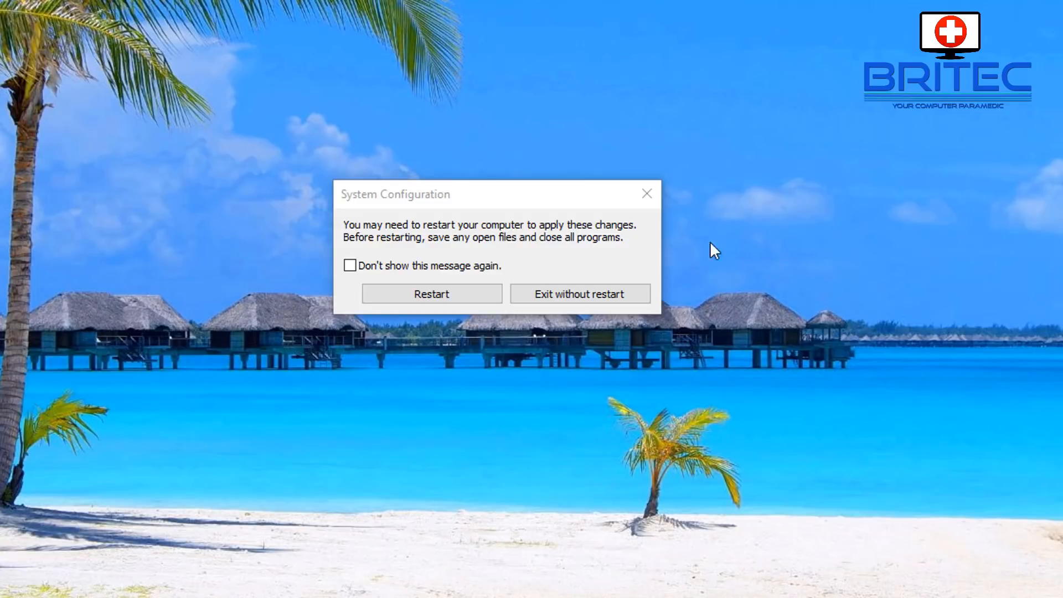
mouse_move(497, 281)
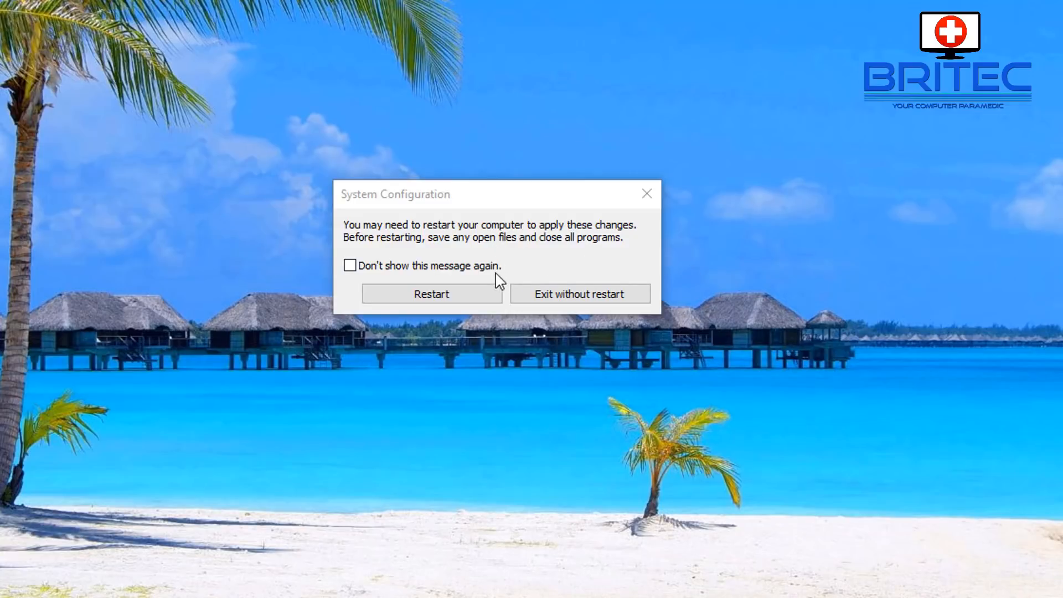
left_click(431, 293)
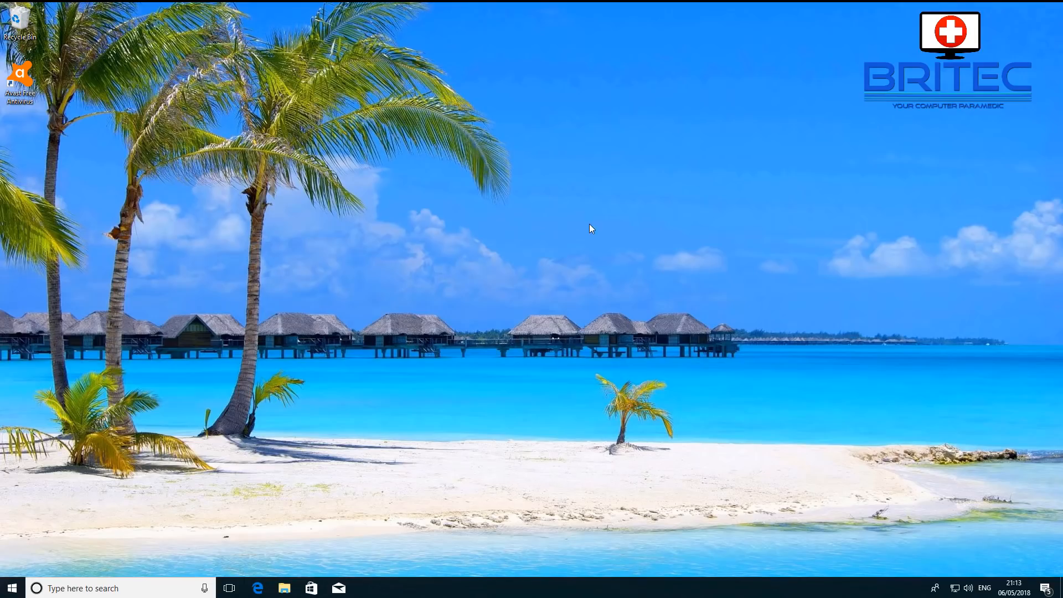
mouse_move(329, 237)
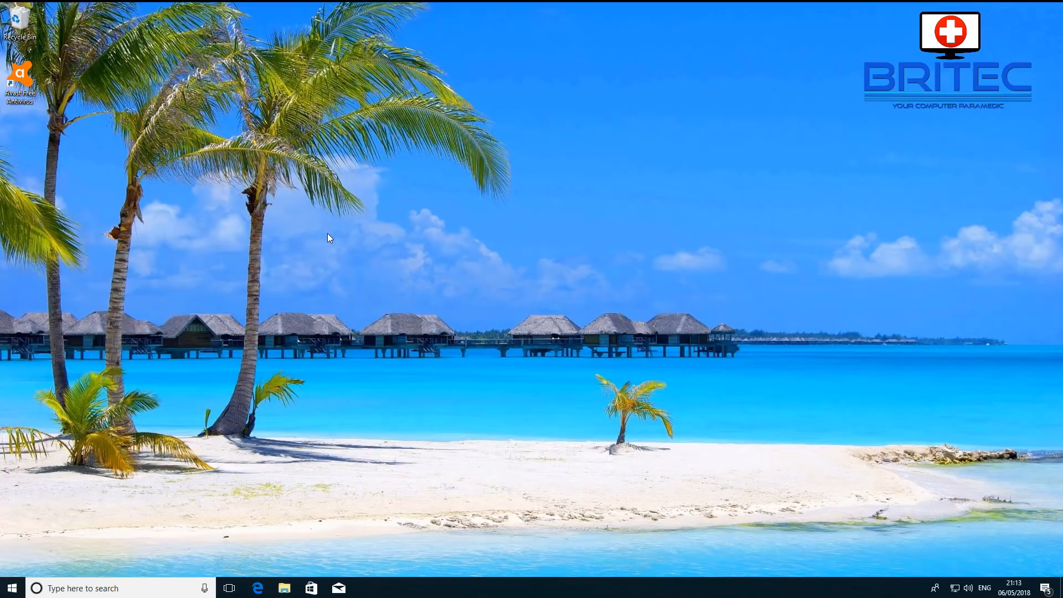
mouse_move(436, 259)
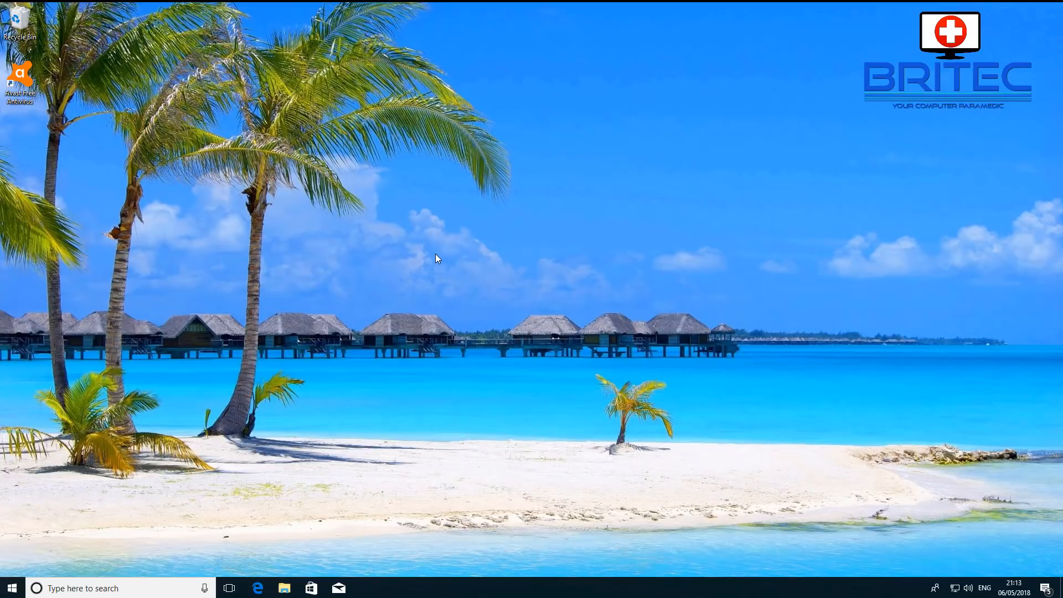
mouse_move(751, 390)
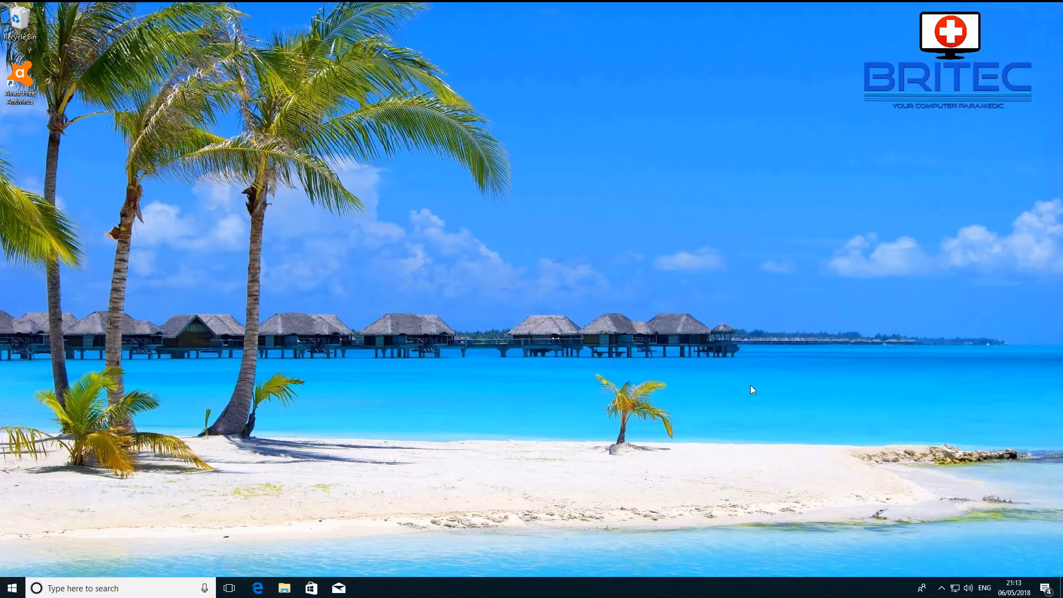
mouse_move(761, 425)
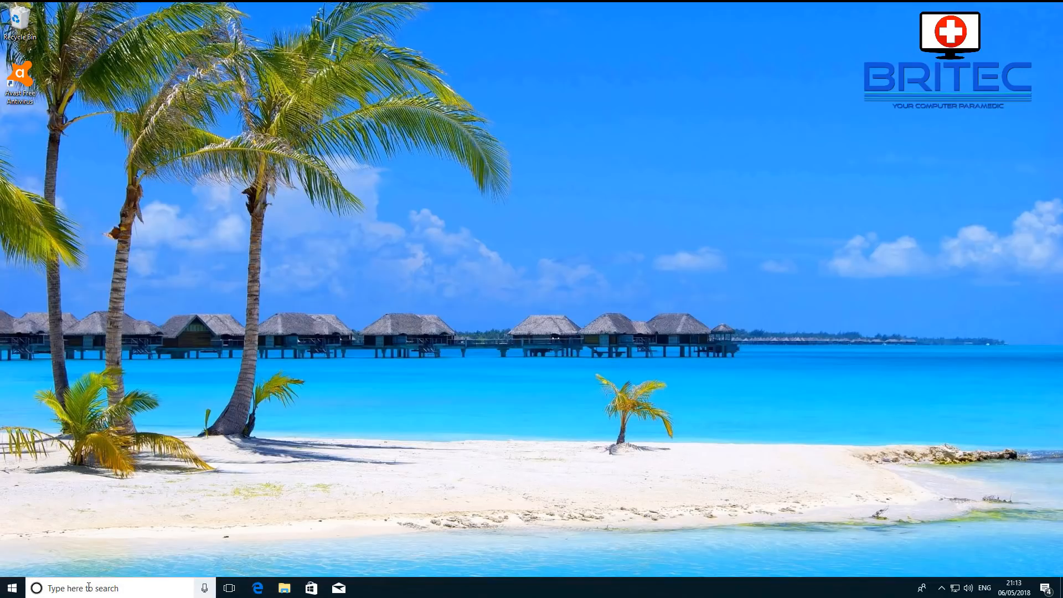
- Search 'msconfig' again from the taskbar to reopen System Configuration
left_click(122, 588)
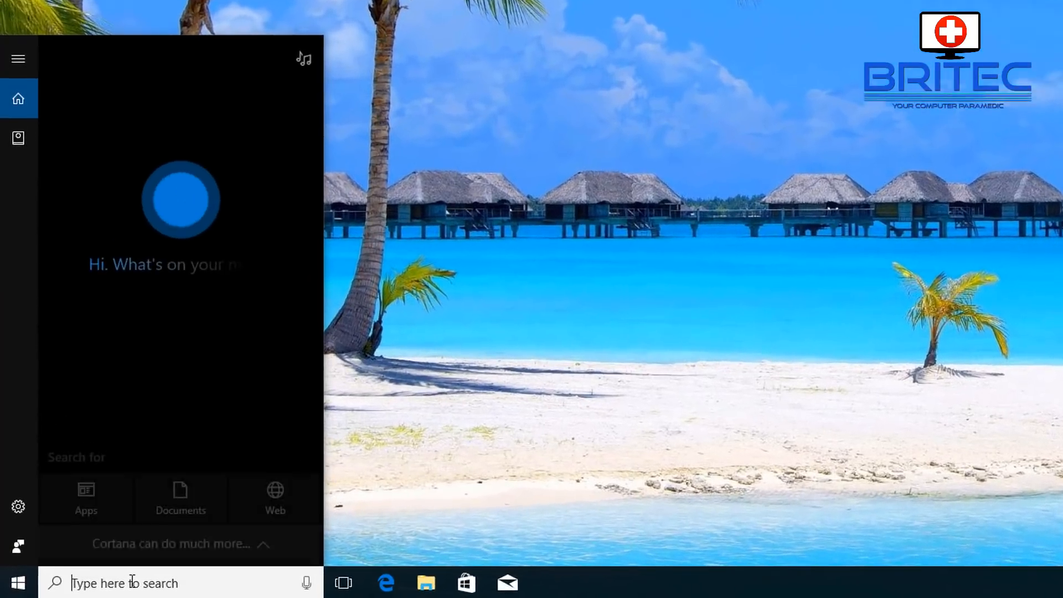
type("msconfi")
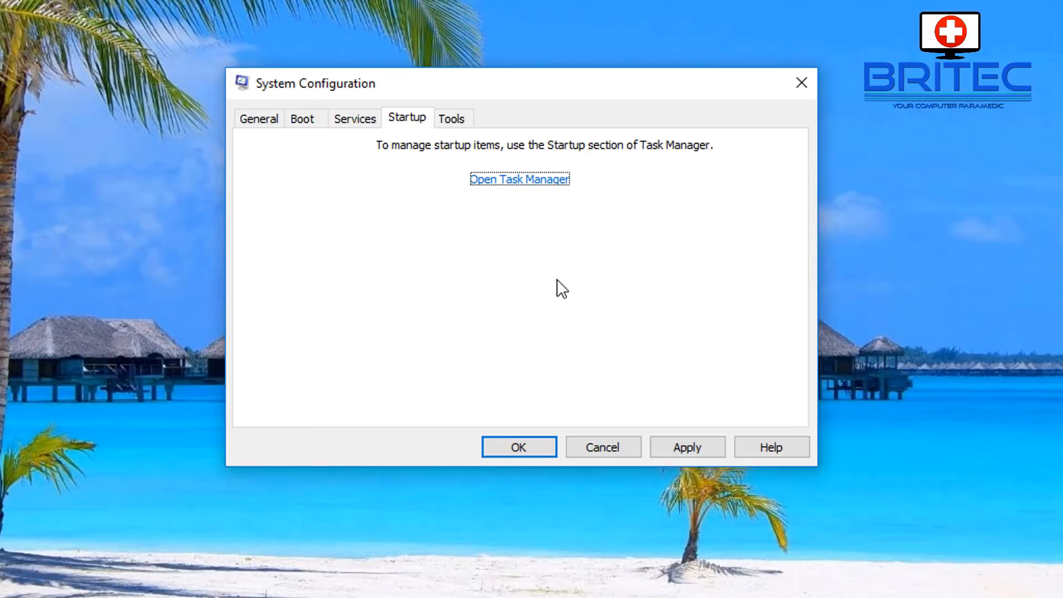
mouse_move(230, 89)
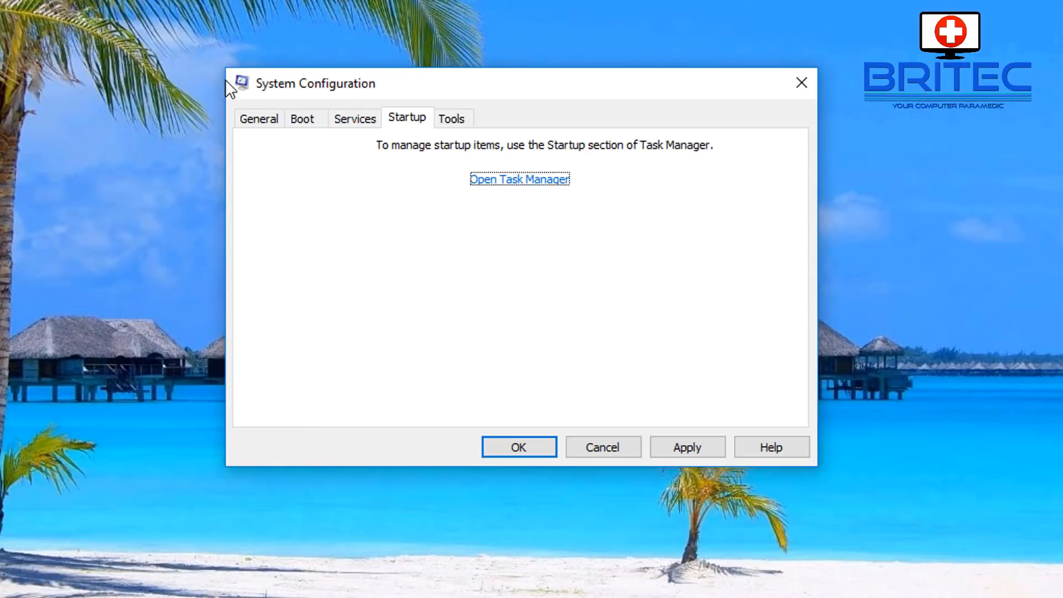
mouse_move(536, 197)
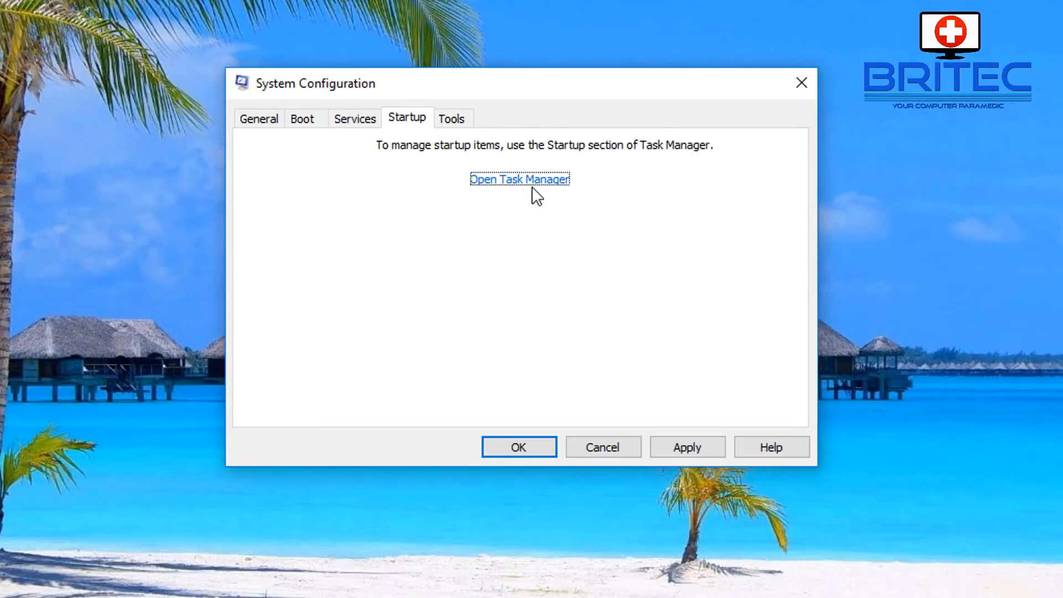
mouse_move(531, 191)
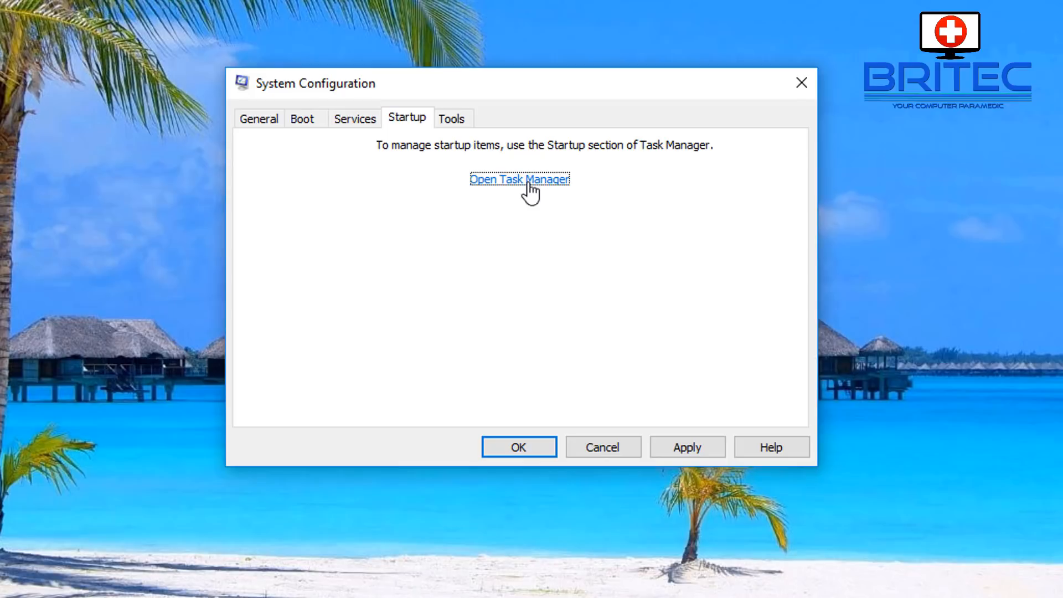
- In Task Manager Startup, re-enable the AvLaunch component startup entry
left_click(519, 180)
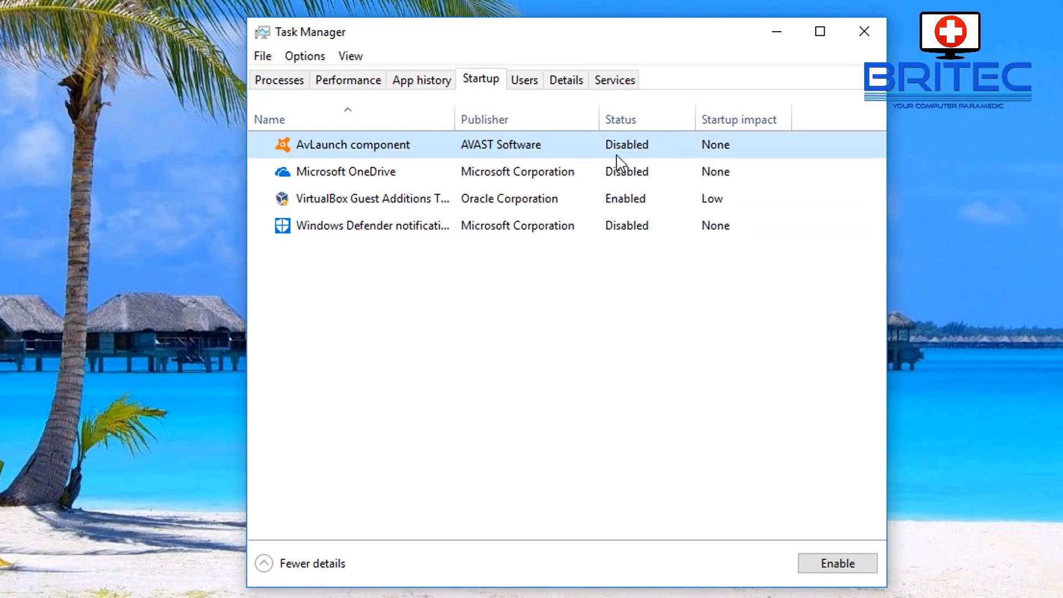
mouse_move(356, 159)
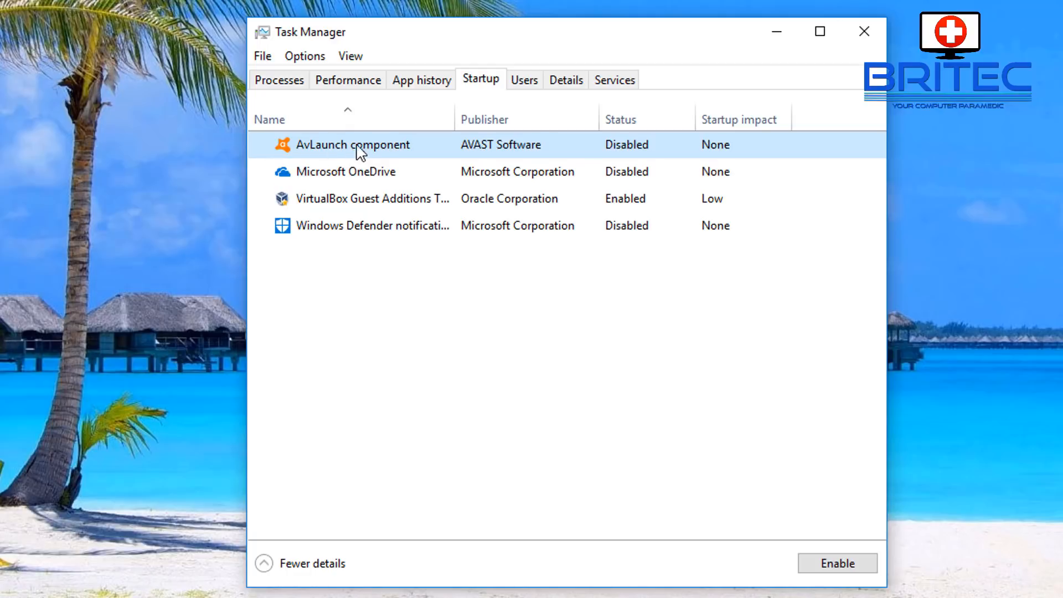
mouse_move(307, 168)
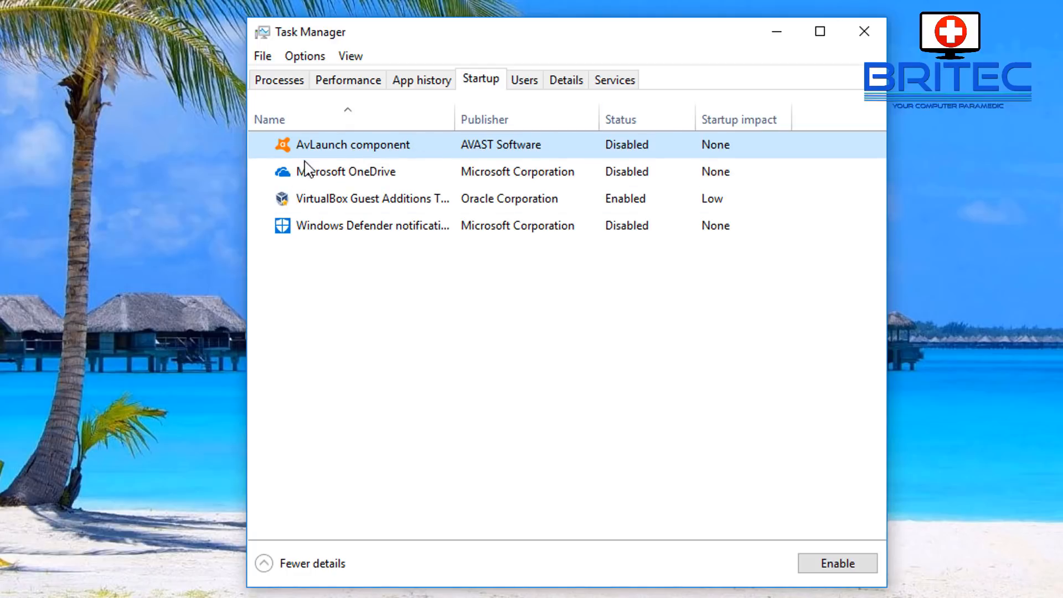
right_click(353, 144)
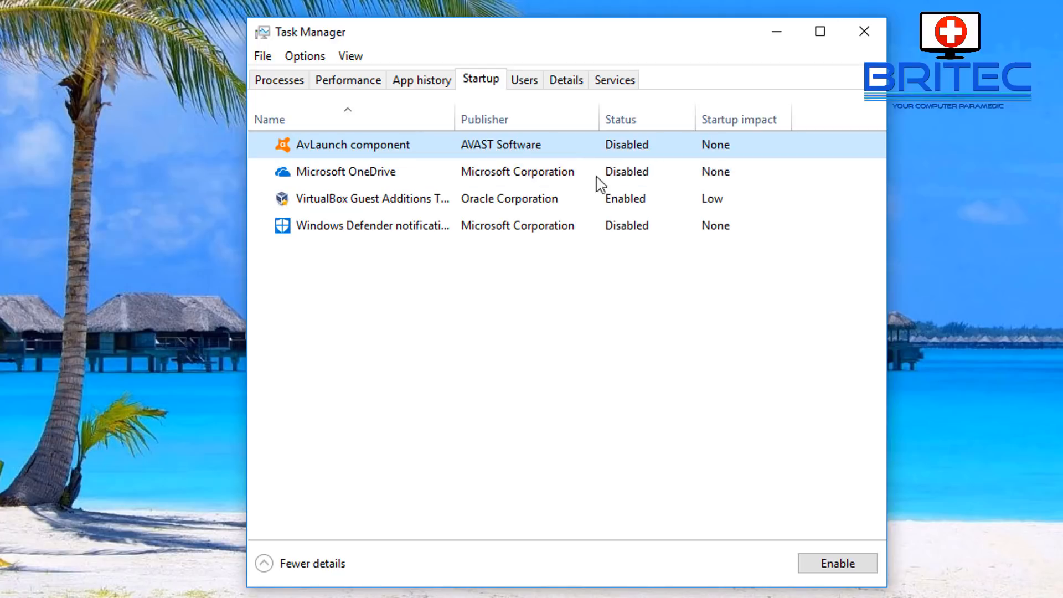
left_click(838, 563)
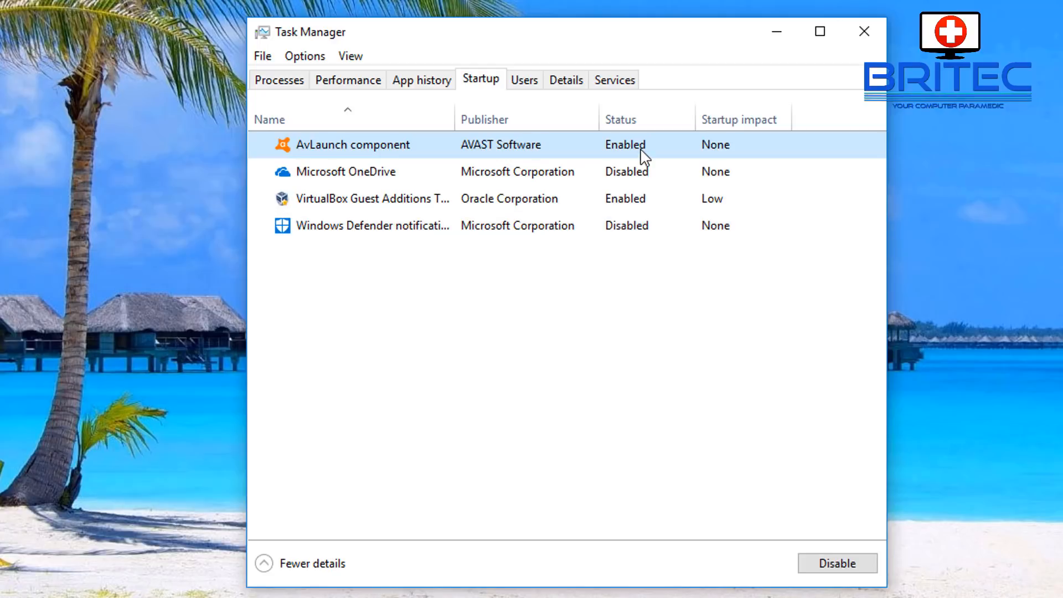
mouse_move(307, 150)
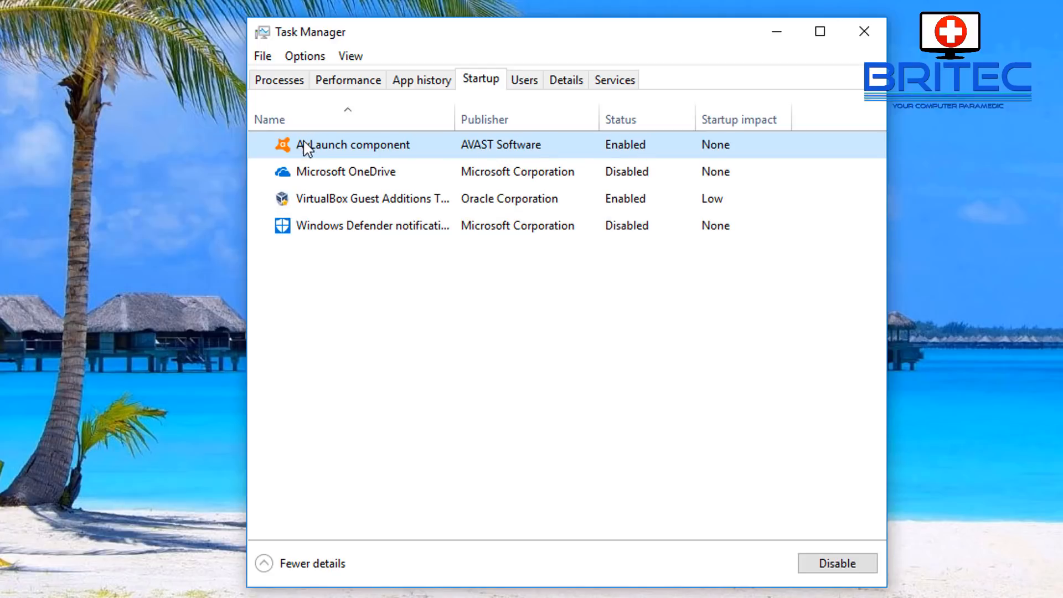
mouse_move(484, 153)
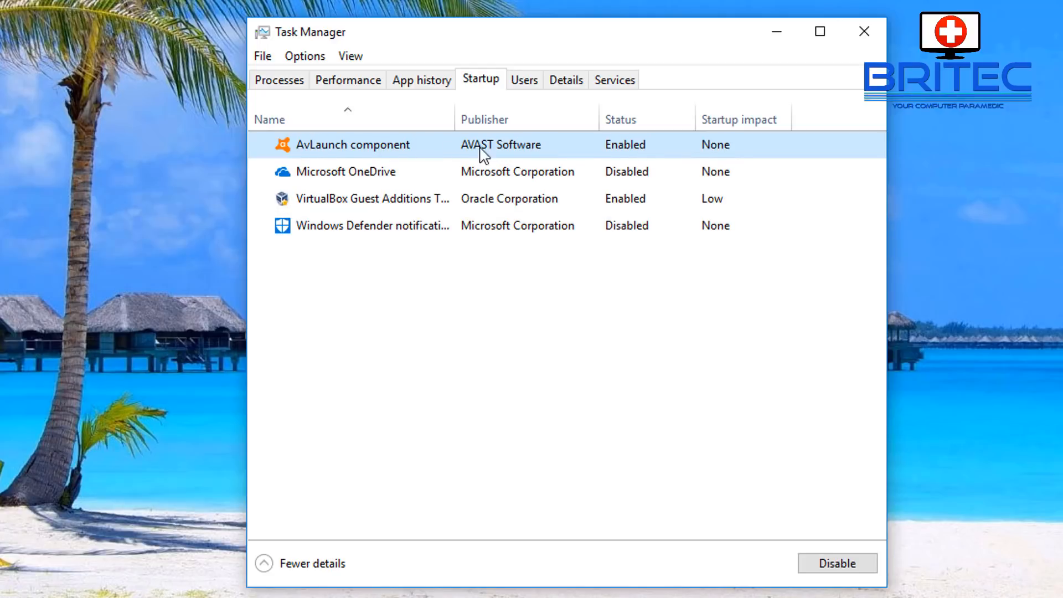
mouse_move(645, 162)
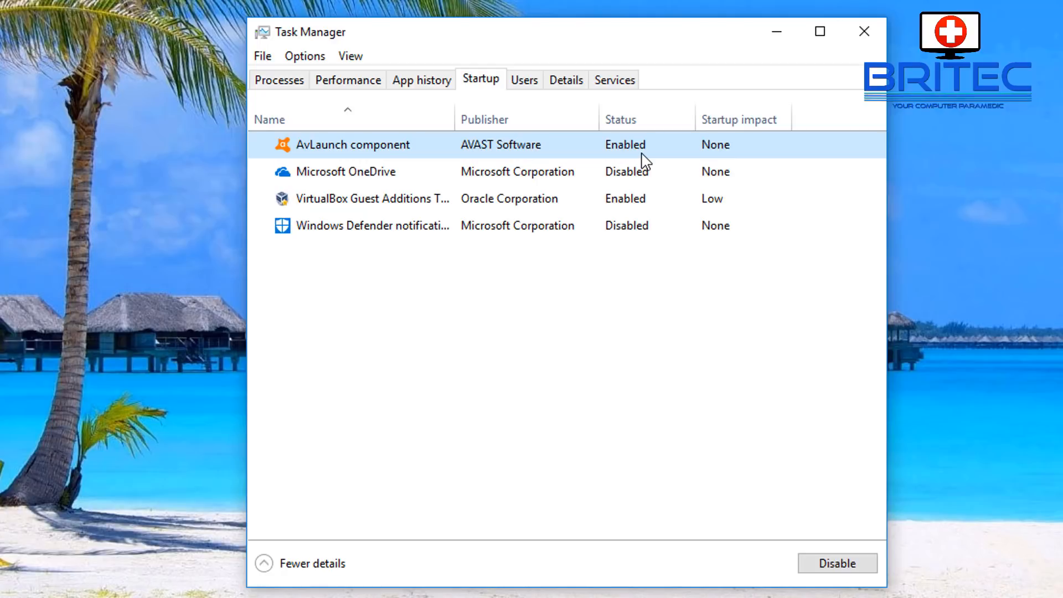
mouse_move(454, 150)
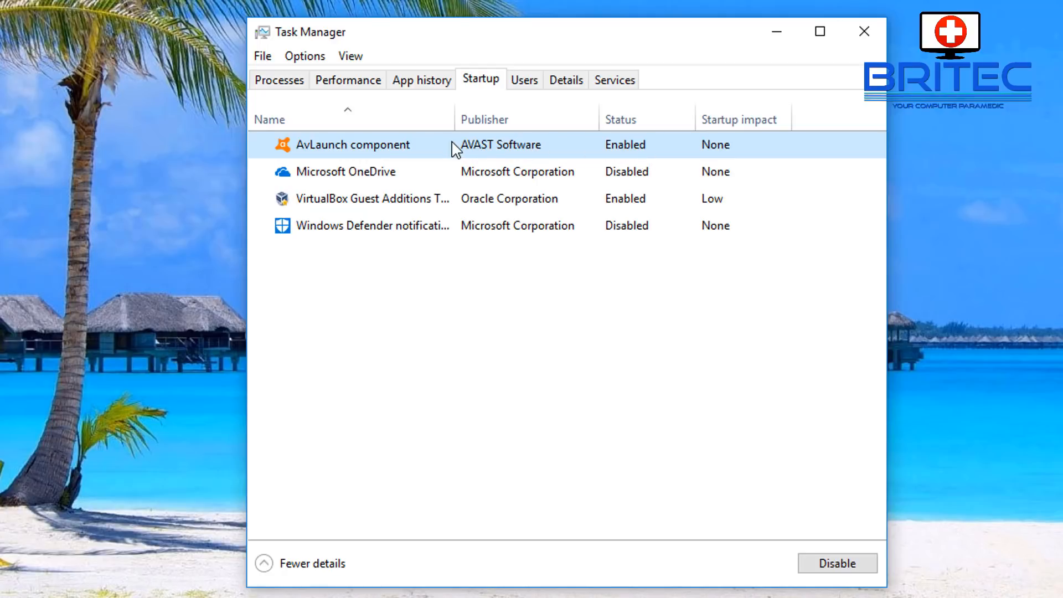
mouse_move(463, 147)
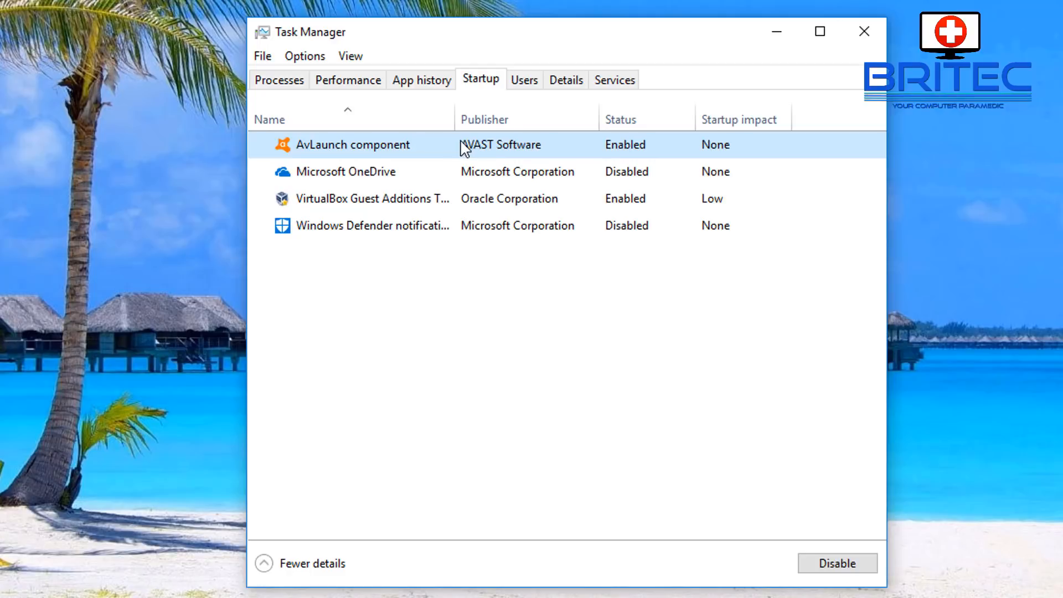
mouse_move(491, 150)
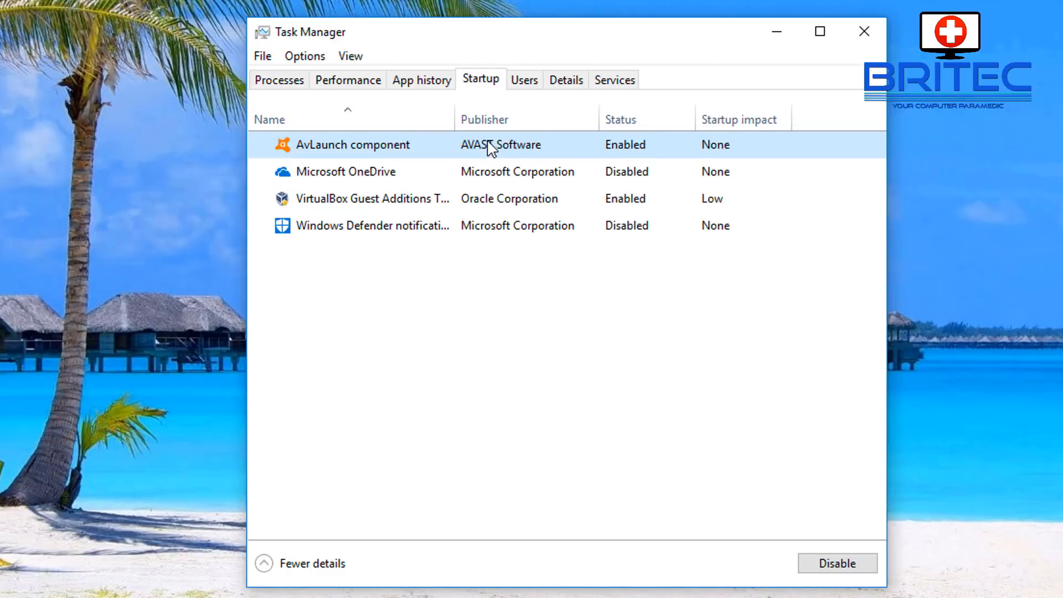
mouse_move(514, 158)
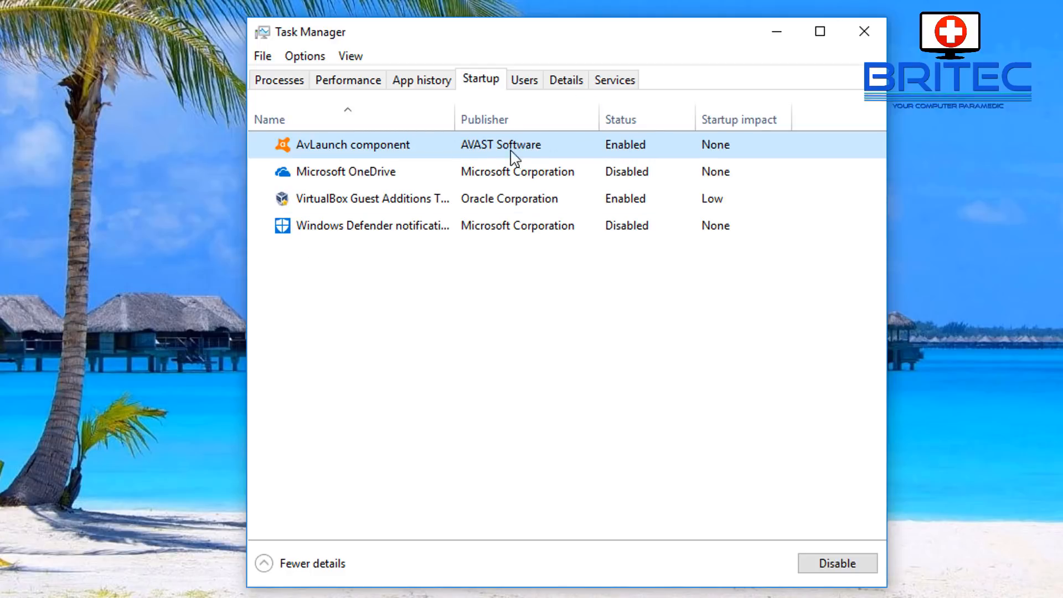
mouse_move(453, 188)
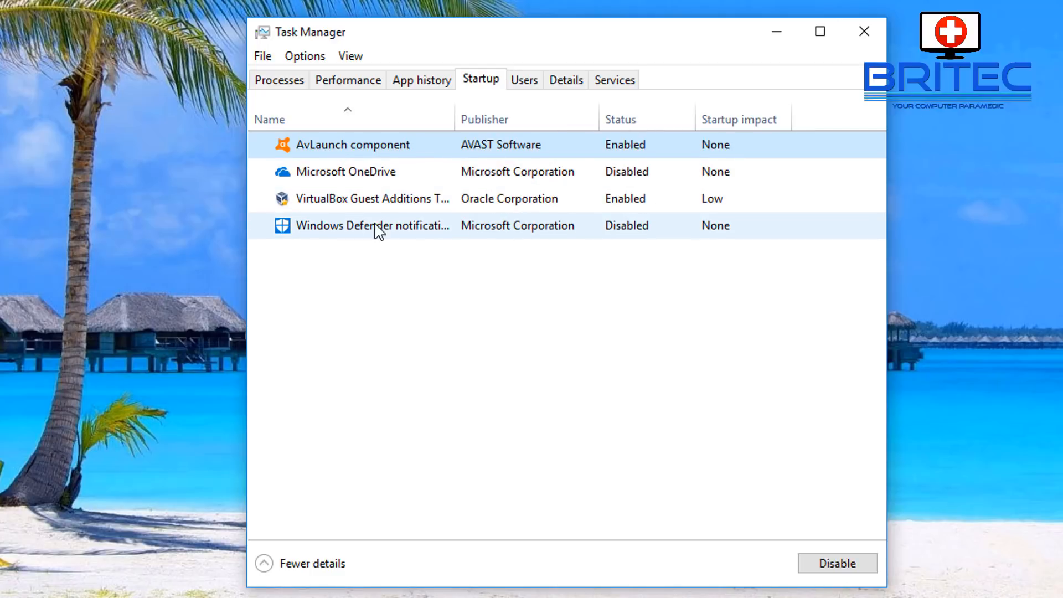
- Re-enable the Windows Defender notification and Microsoft OneDrive startup items
left_click(352, 144)
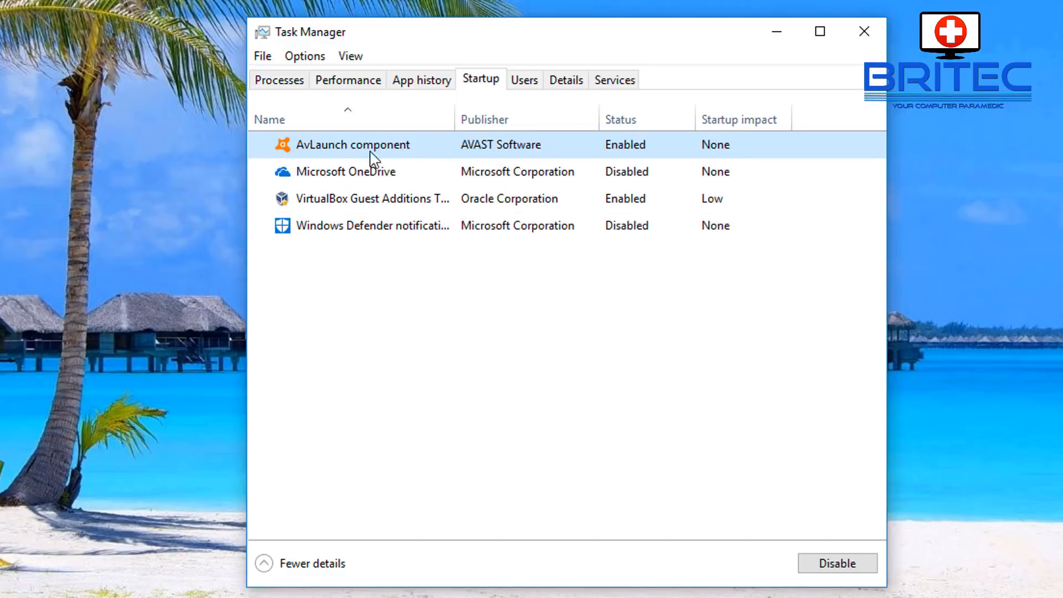
left_click(373, 225)
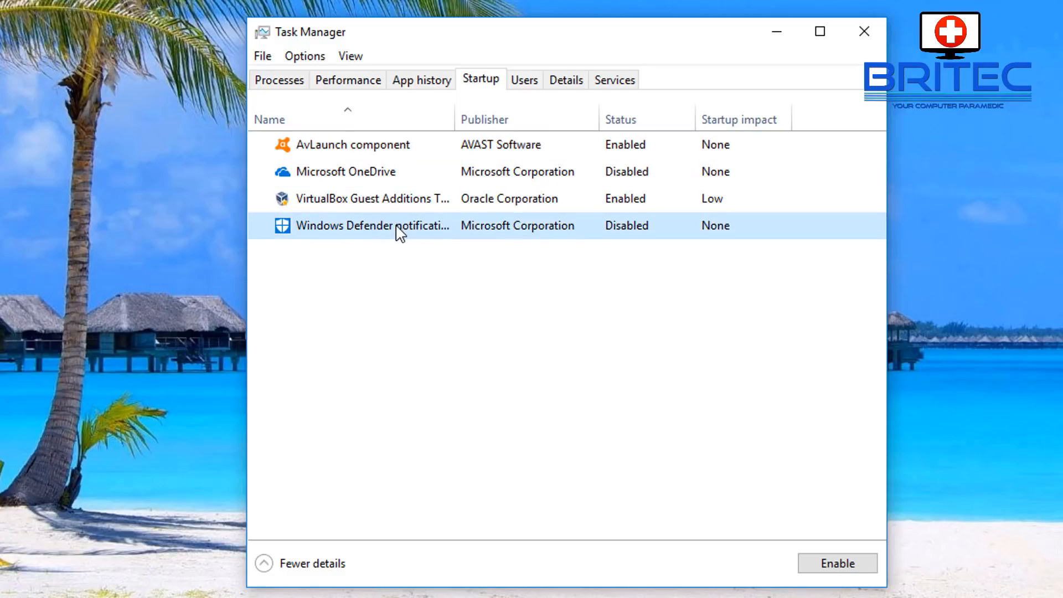
left_click(838, 564)
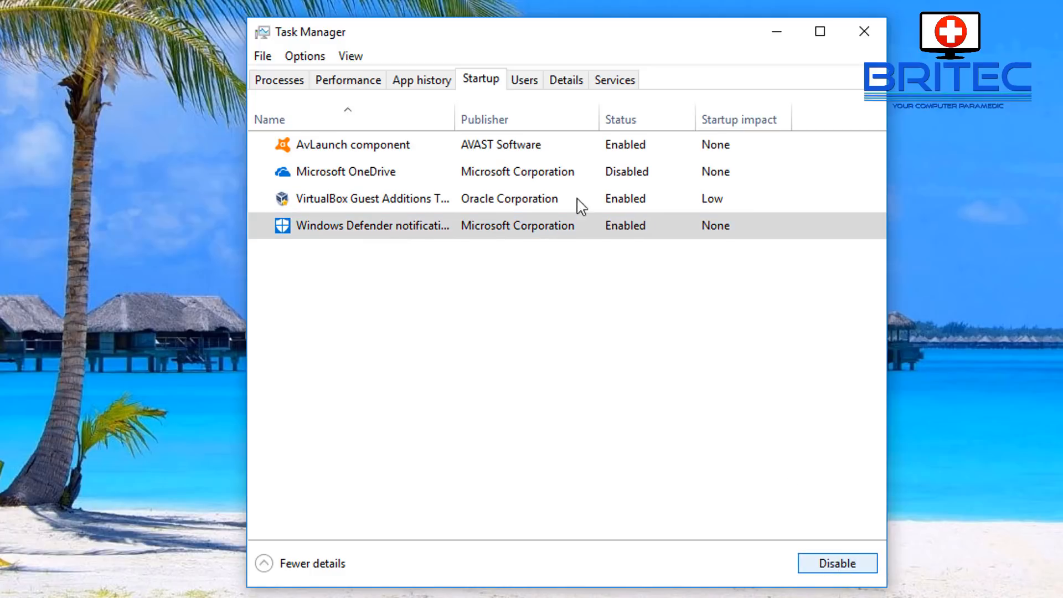
left_click(345, 170)
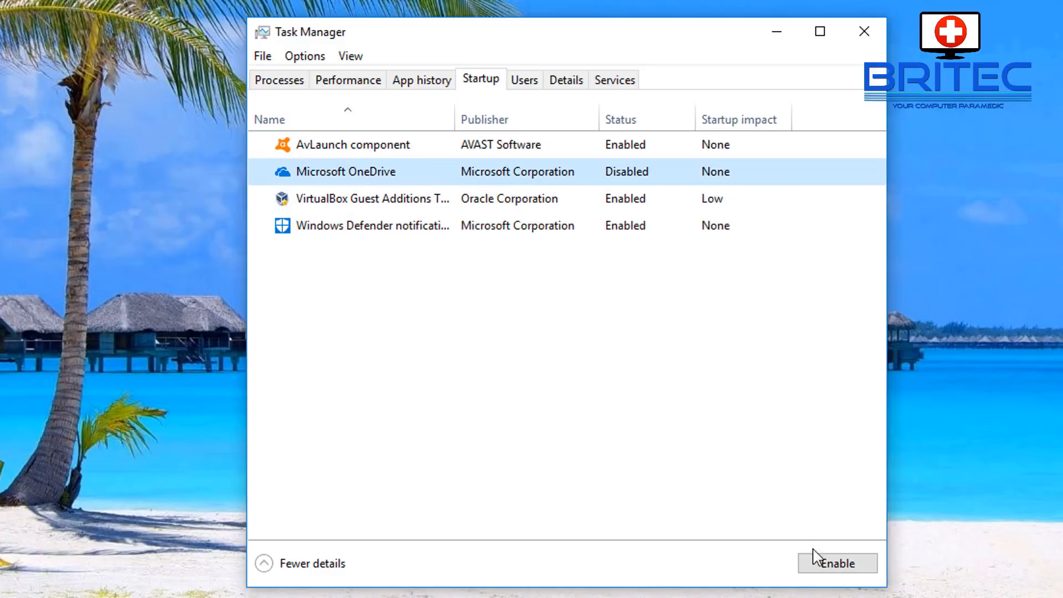
left_click(837, 562)
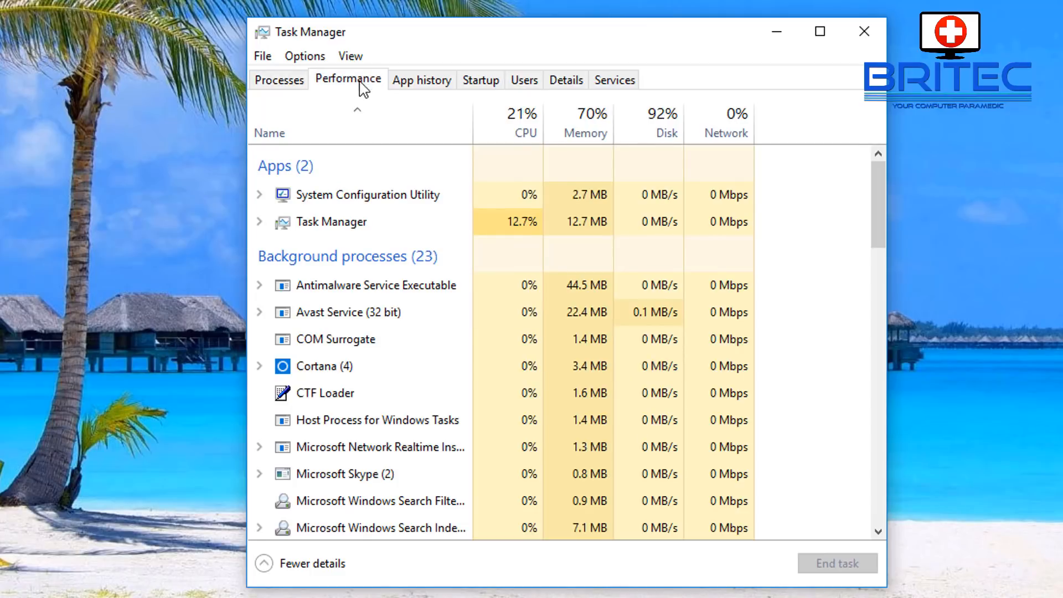
- Back in System Configuration, select Normal startup and review the Boot settings
left_click(421, 80)
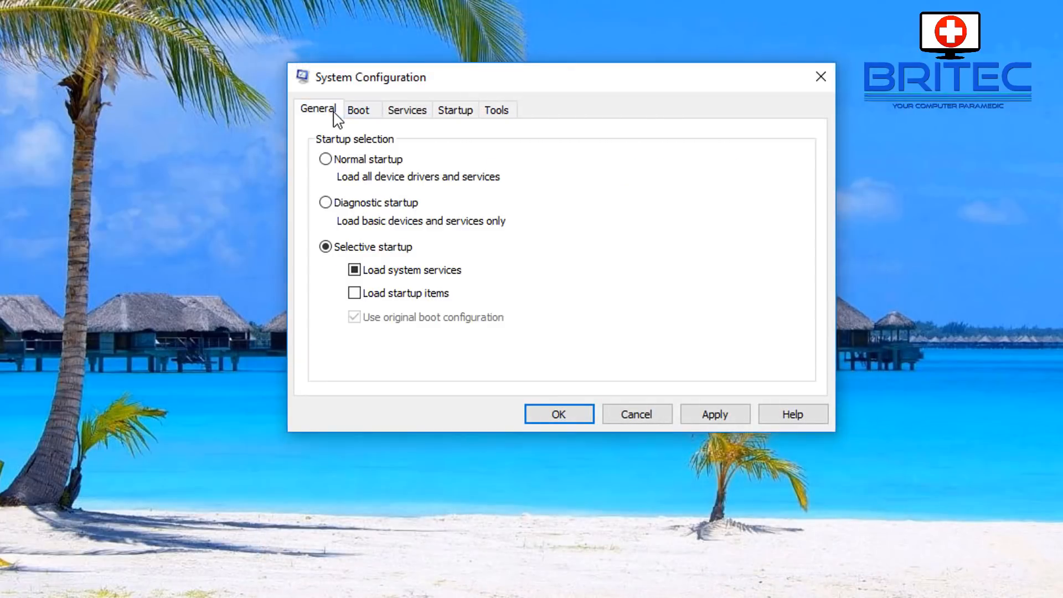
mouse_move(339, 185)
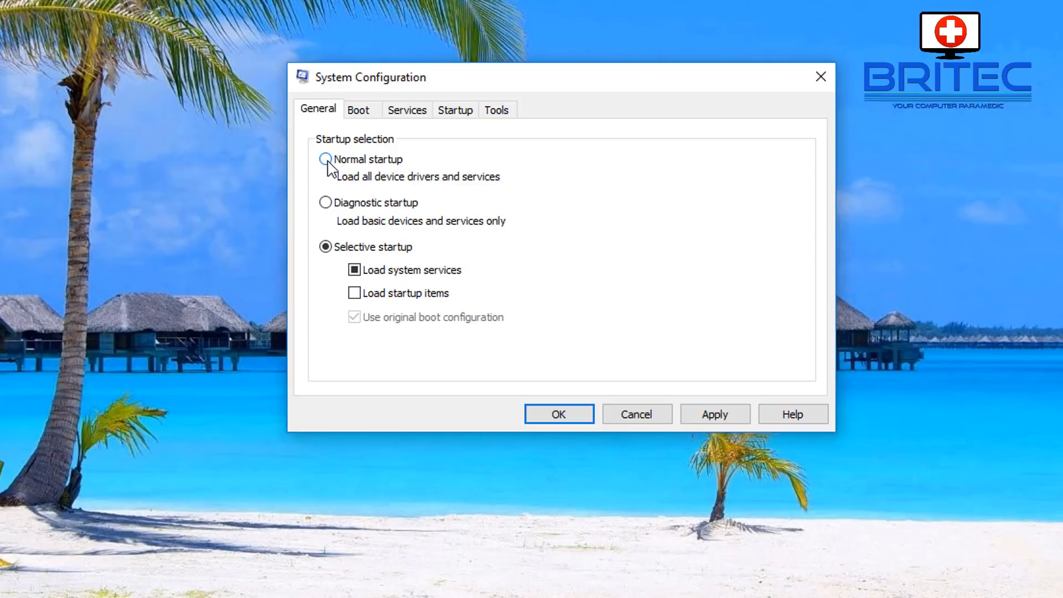
left_click(325, 158)
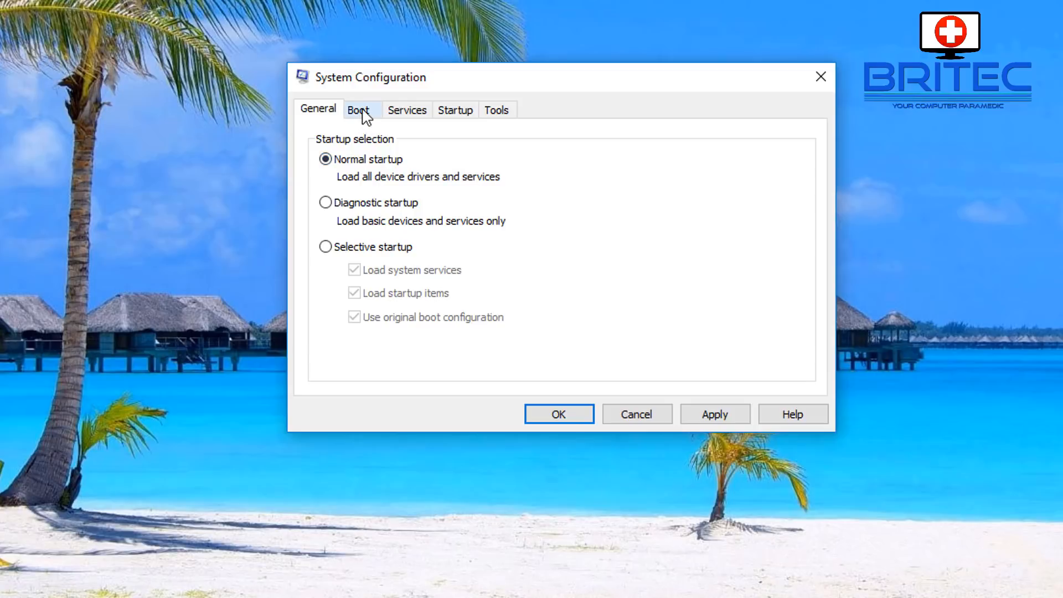
left_click(407, 110)
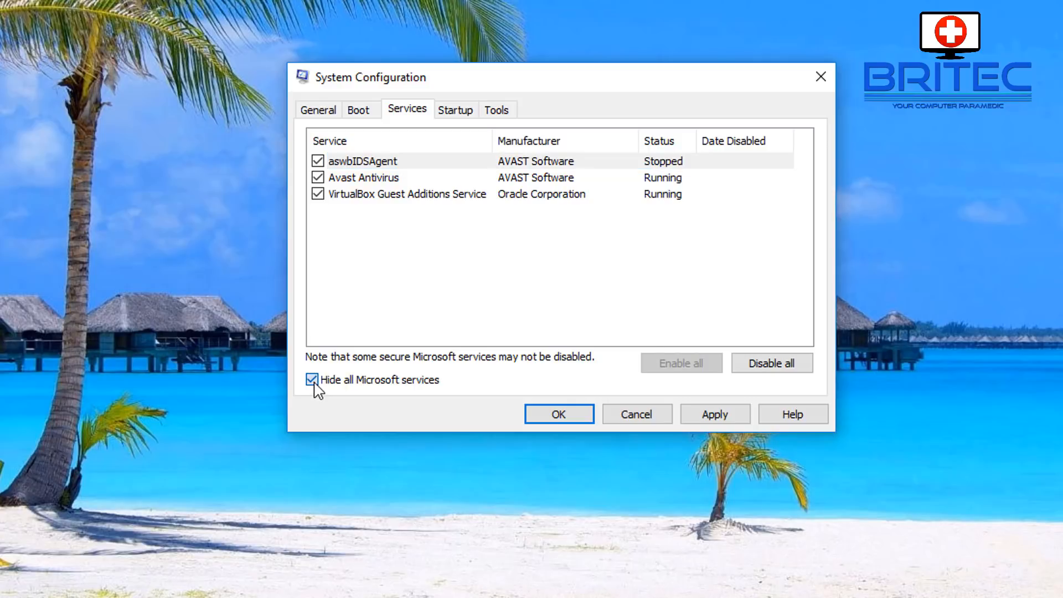
- Confirm all services, Microsoft ones included, are enabled and OK the settings to get the restart prompt
left_click(312, 380)
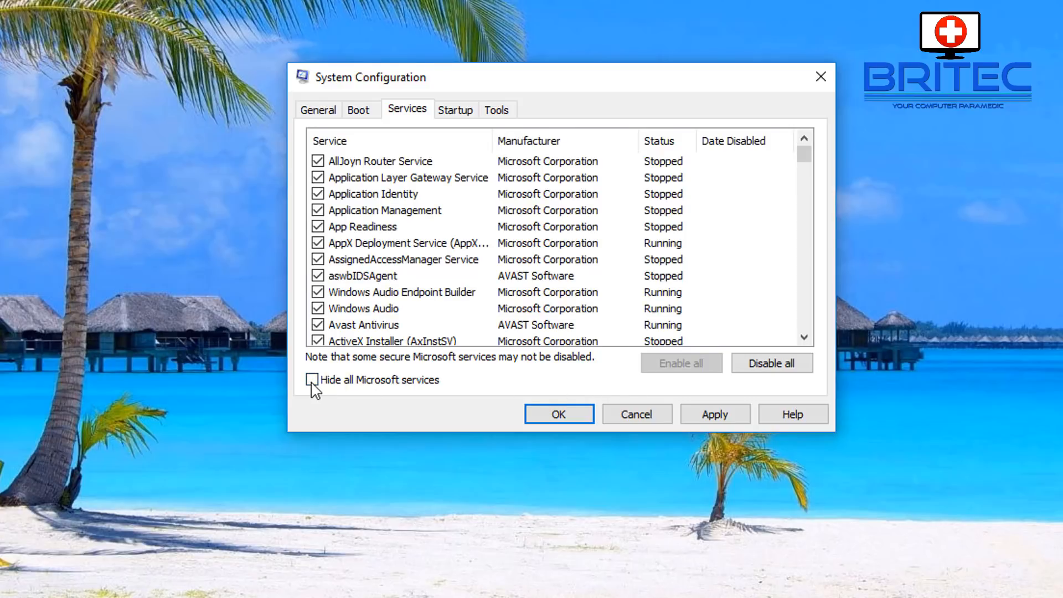
left_click(313, 380)
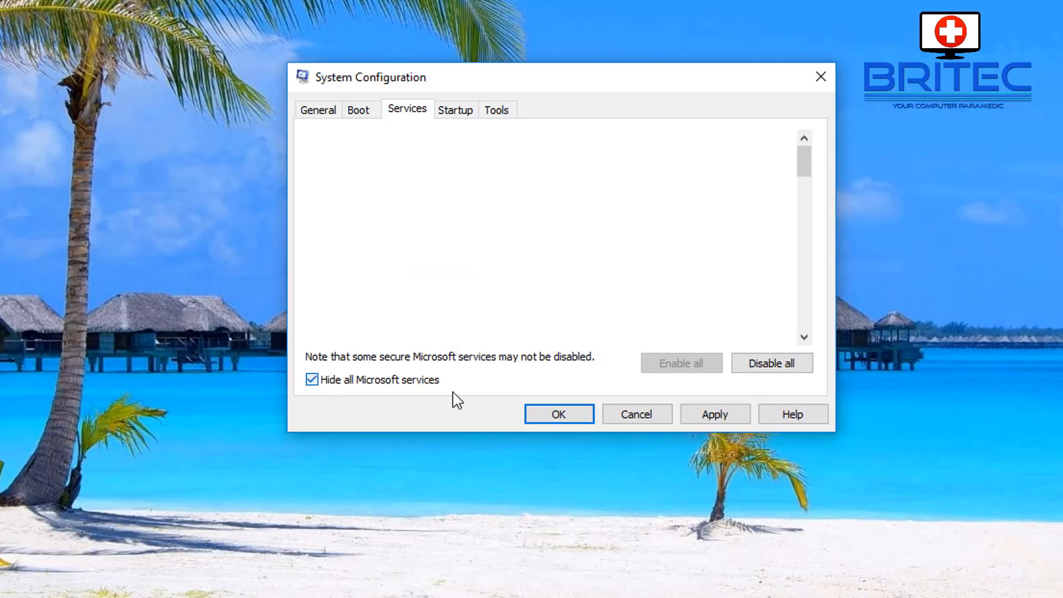
left_click(312, 379)
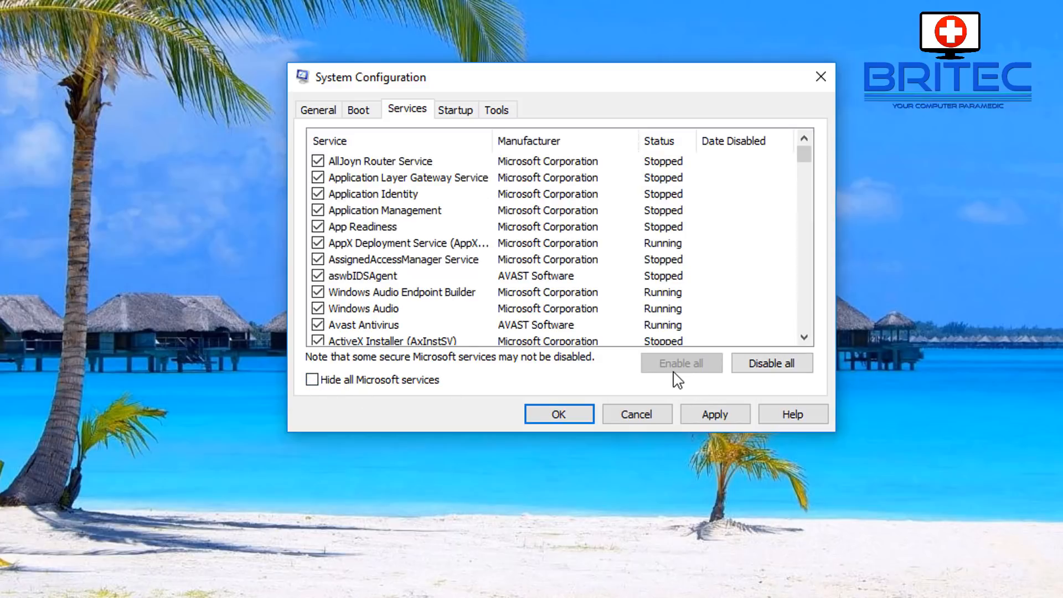
left_click(456, 110)
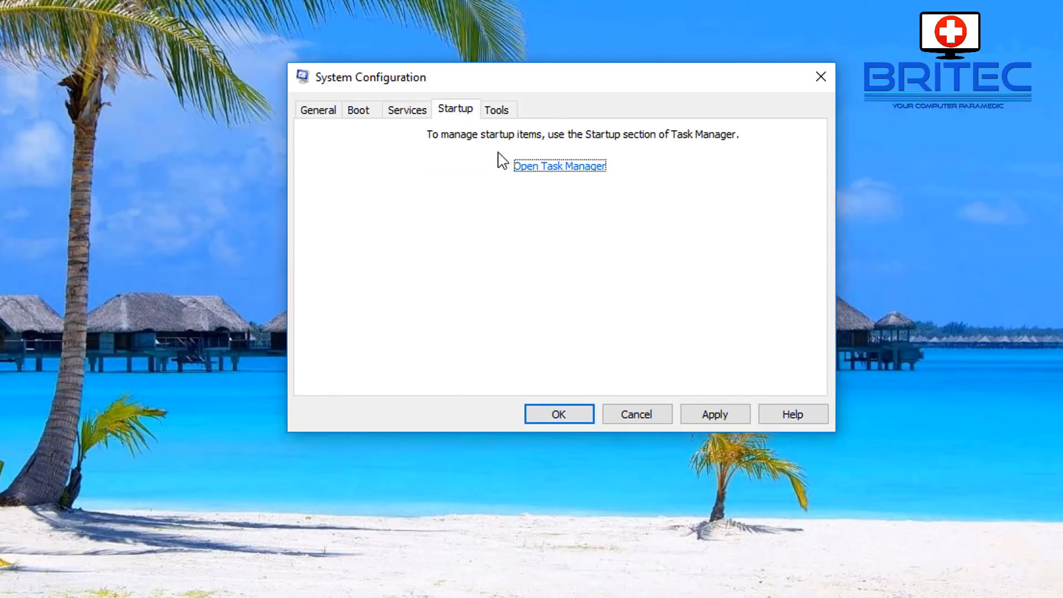
left_click(406, 110)
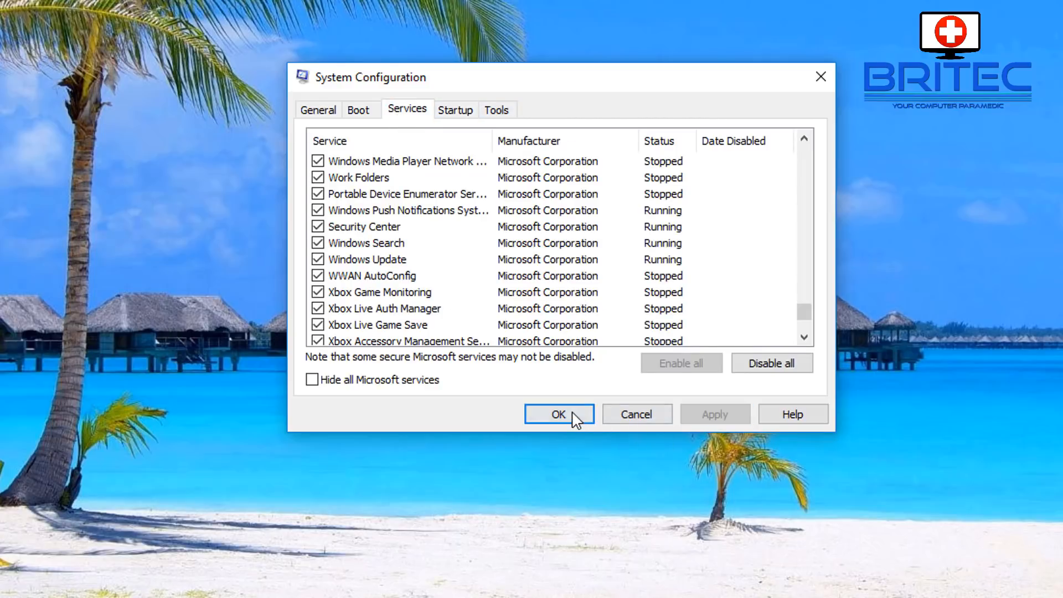
left_click(558, 414)
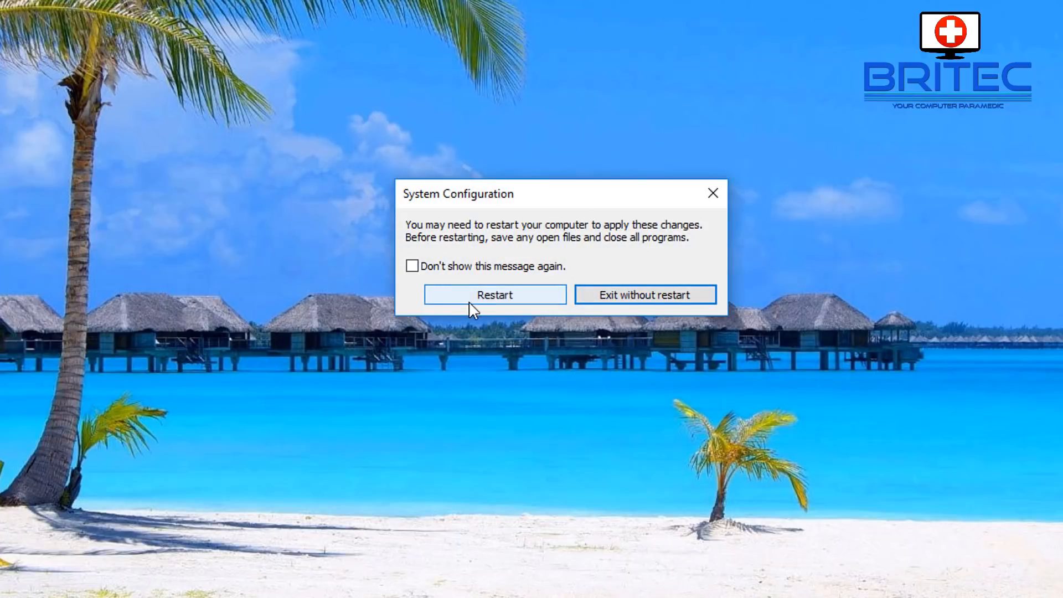
- Restart the computer from the System Configuration prompt to apply the normal startup settings
left_click(496, 295)
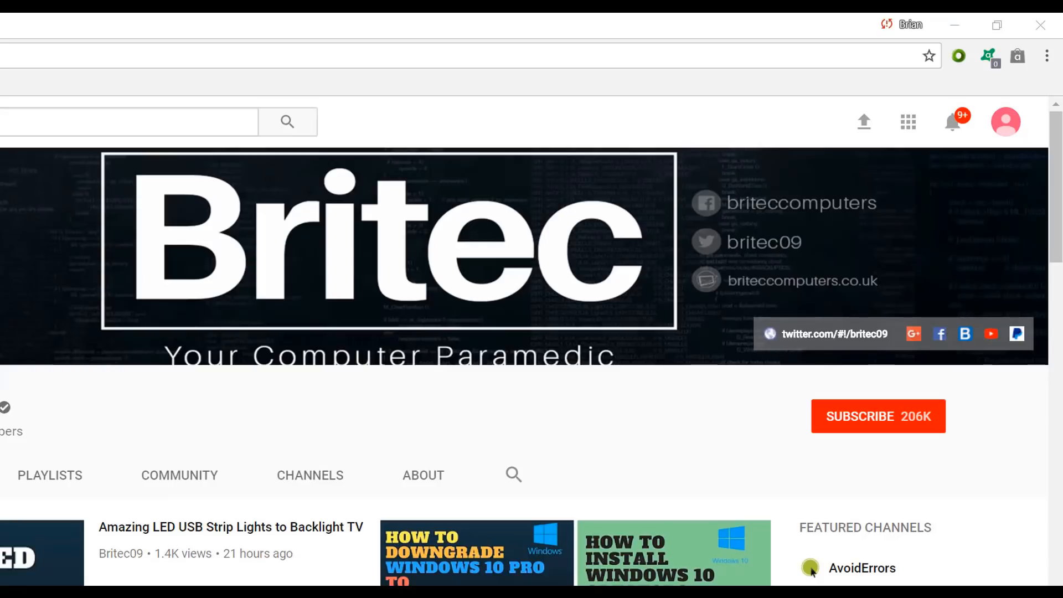
- Subscribe to the Britec channel on YouTube
left_click(877, 416)
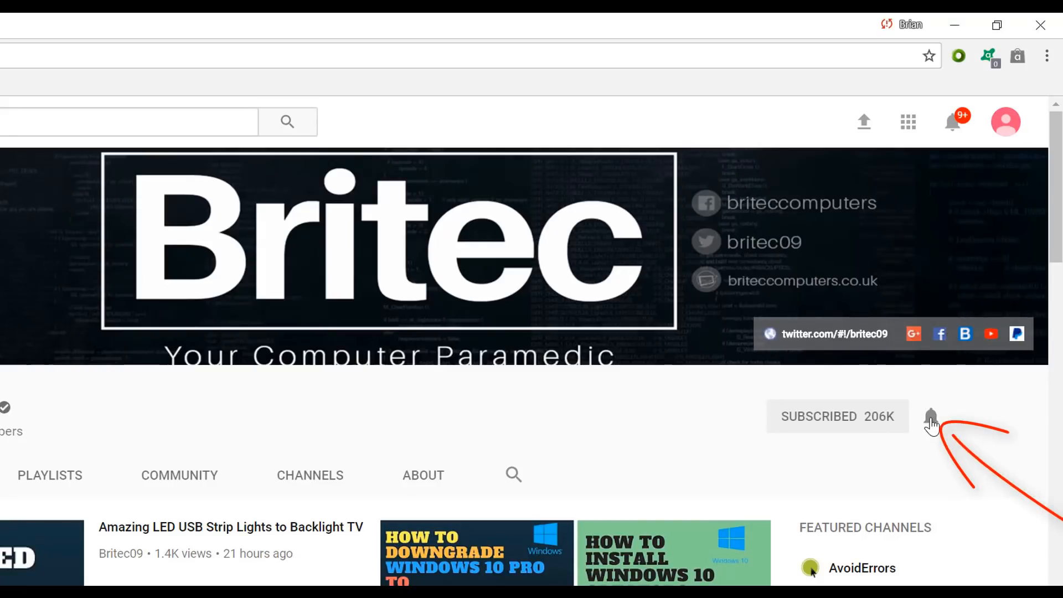
mouse_move(916, 506)
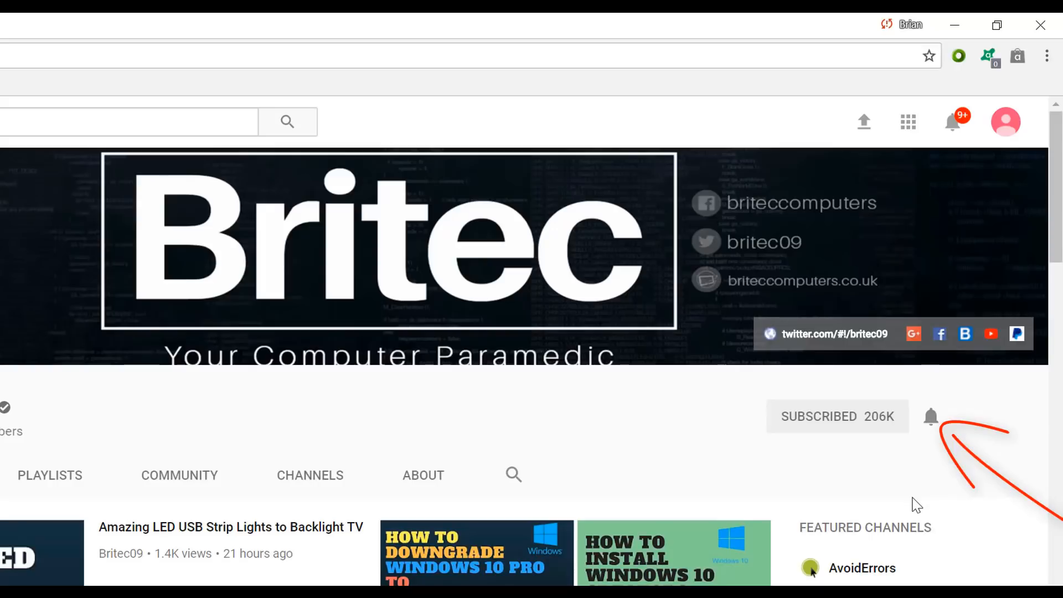